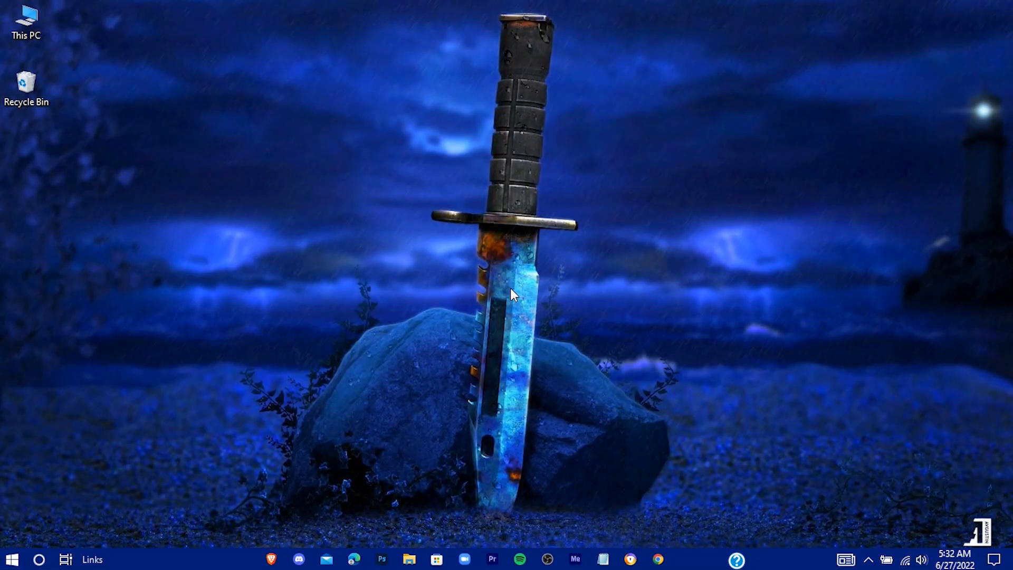
- Reach the Network Connections adapter list via Network and Sharing Center
left_click(12, 559)
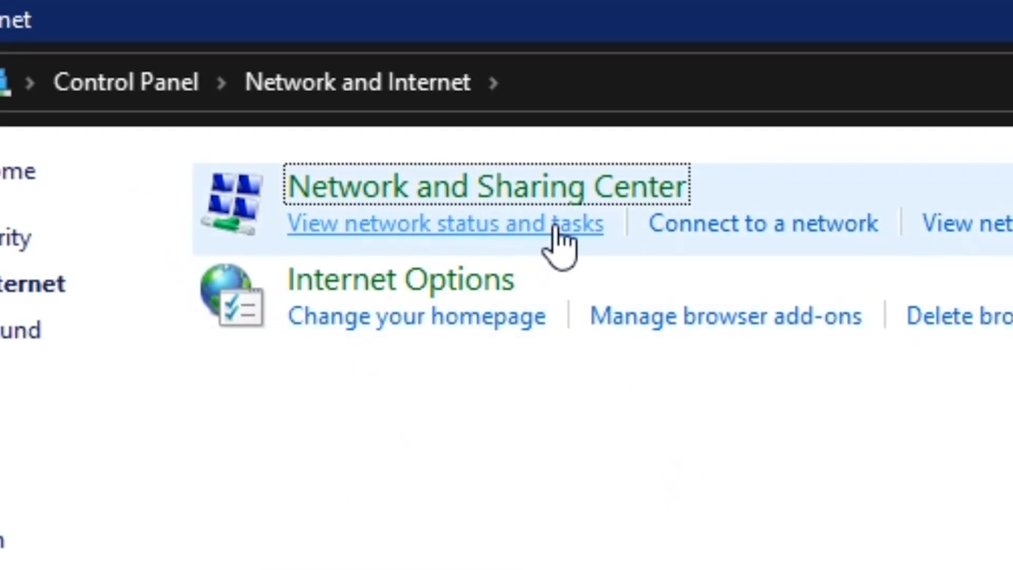
left_click(444, 223)
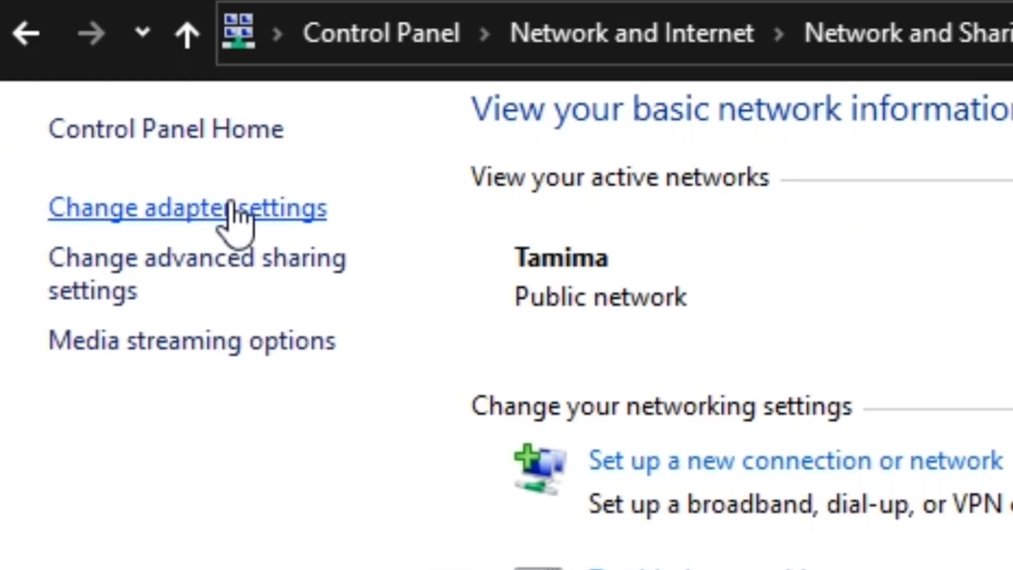
left_click(187, 207)
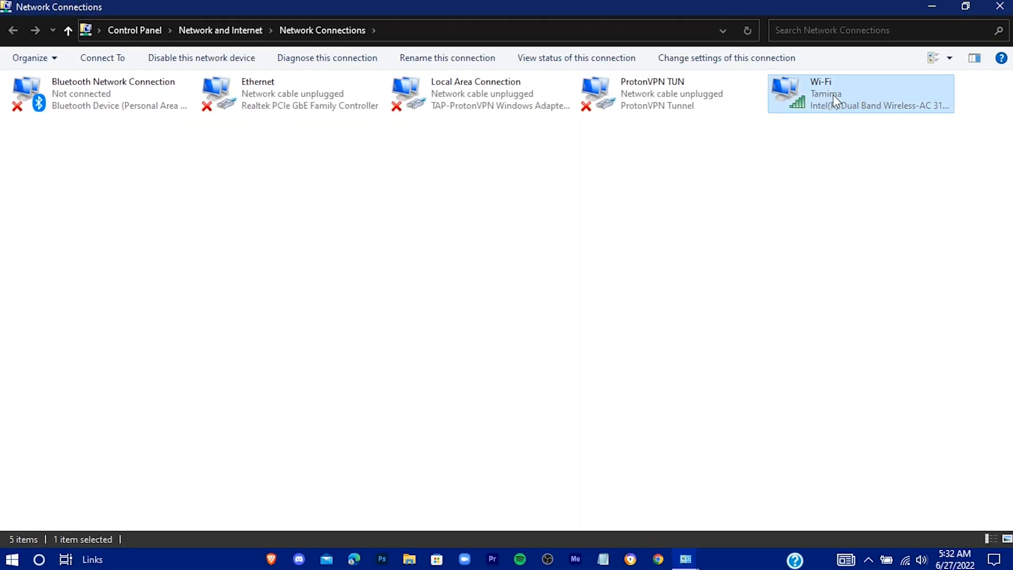
- Bring up the IPv4 settings of the Wi-Fi connection
right_click(840, 93)
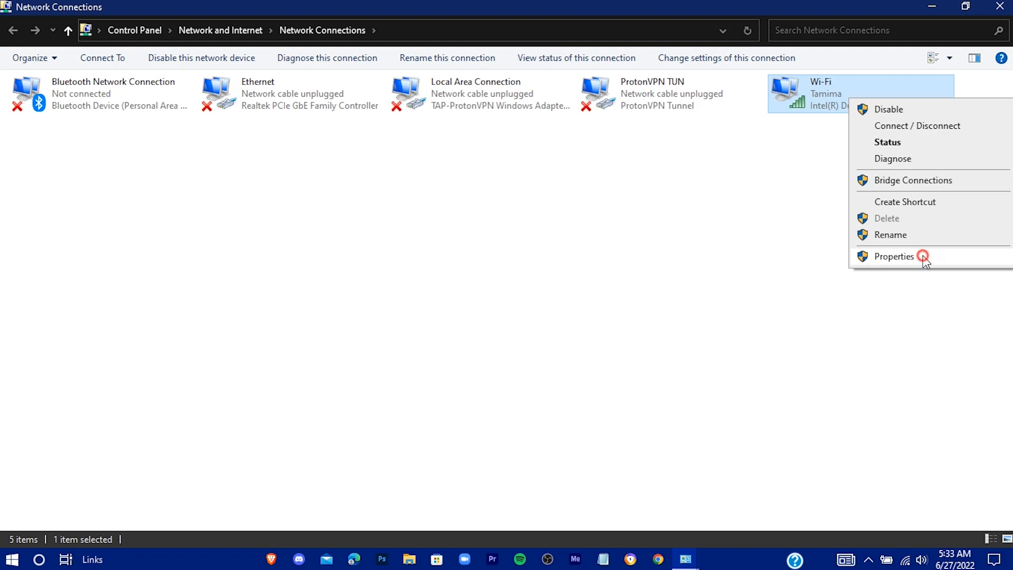
left_click(894, 257)
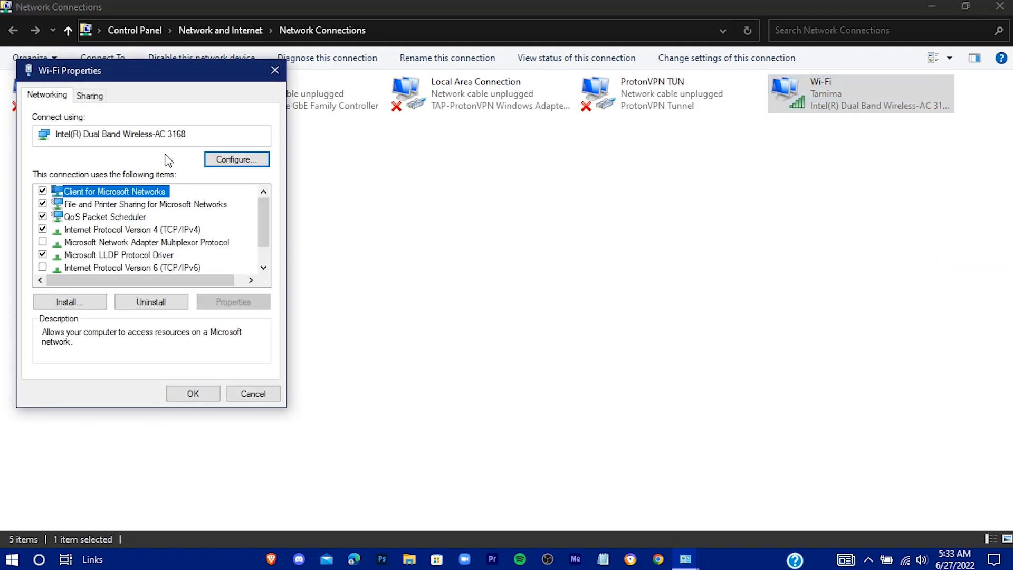
left_click(131, 229)
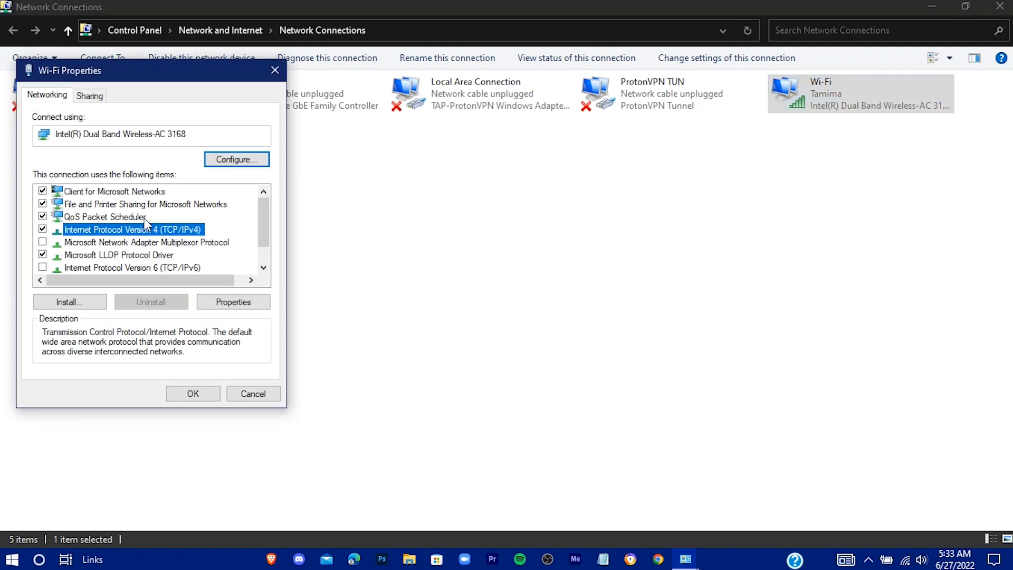
mouse_move(233, 302)
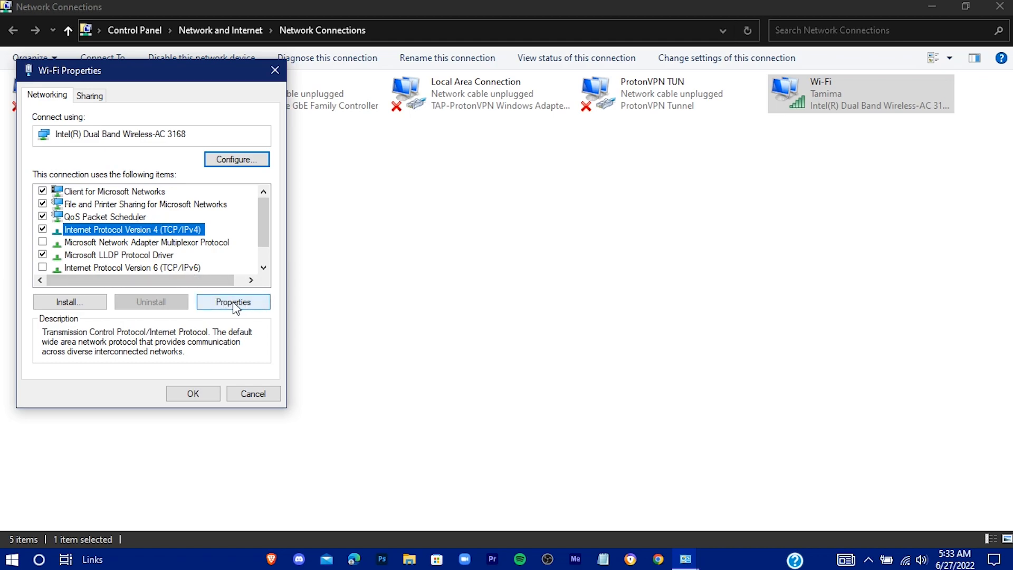
left_click(232, 302)
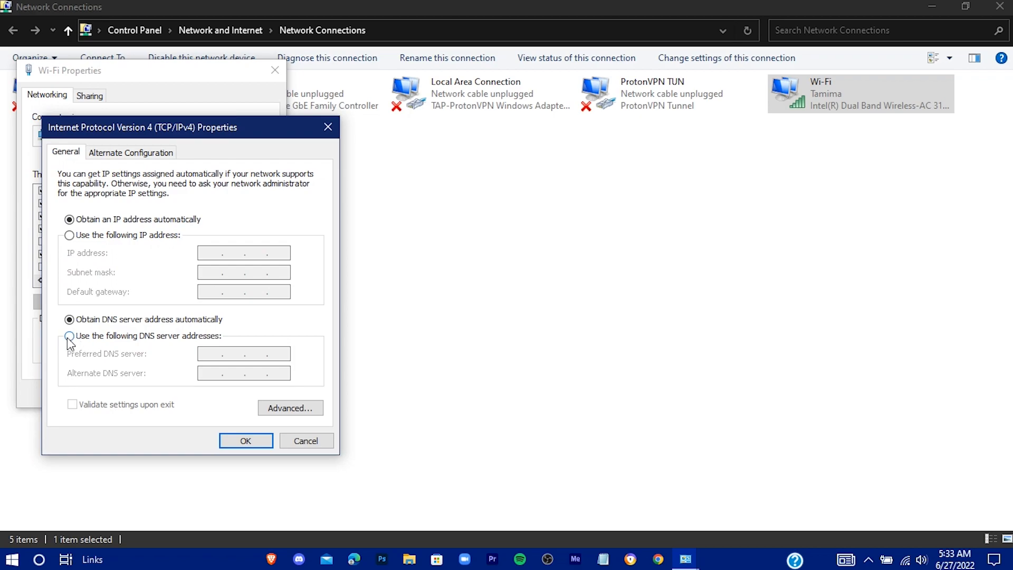
- Set manual DNS servers 1.1.1.1 preferred and 8.8.8.8 alternate and confirm
left_click(70, 335)
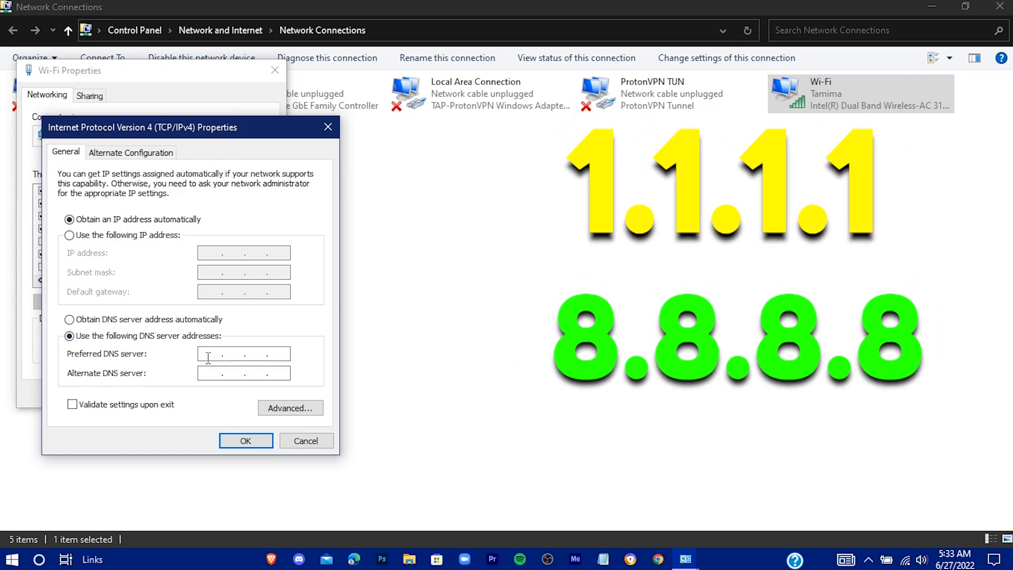
type("1.1")
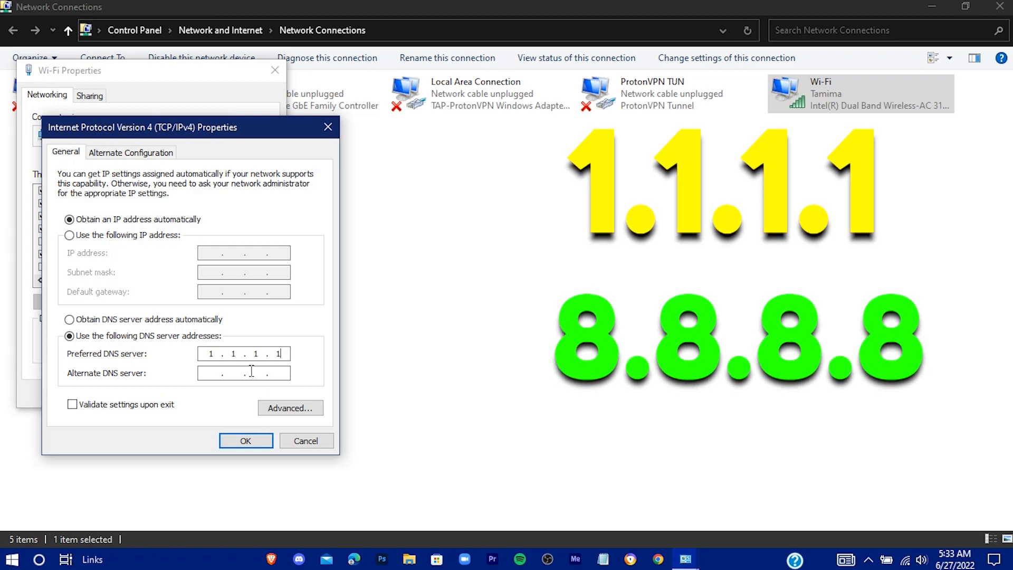
type("8 . . .")
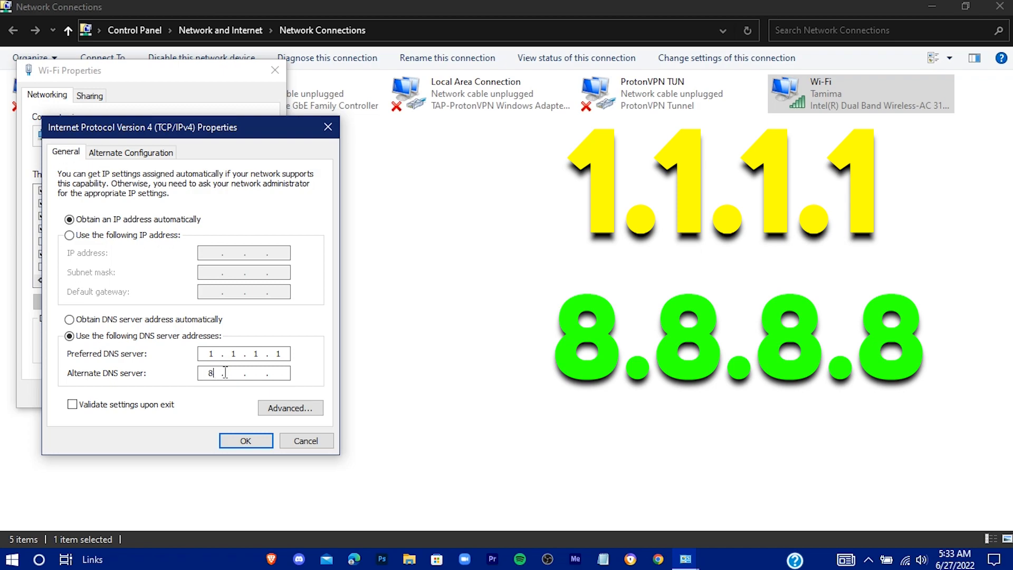
type("8.8.8.")
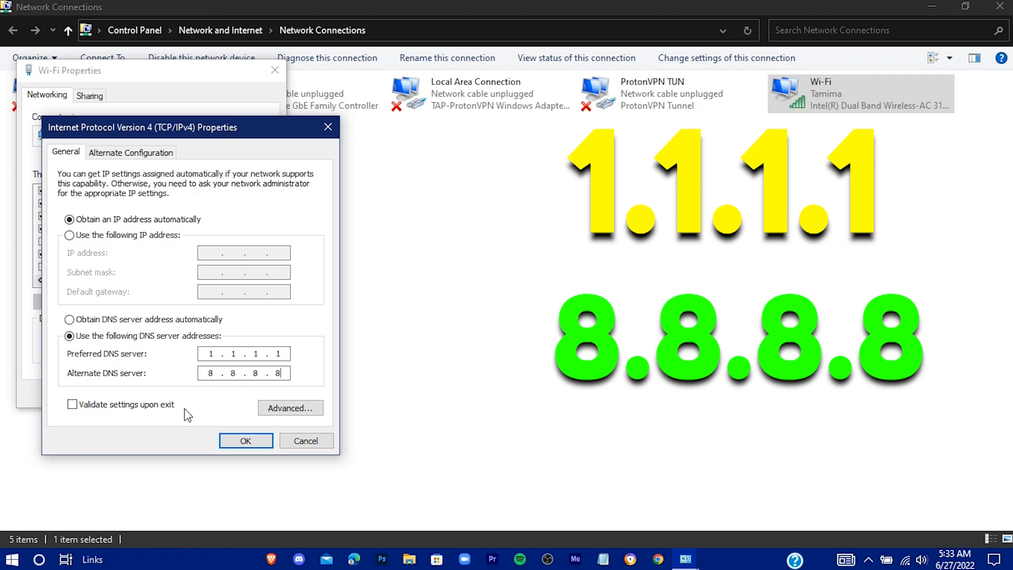
left_click(244, 441)
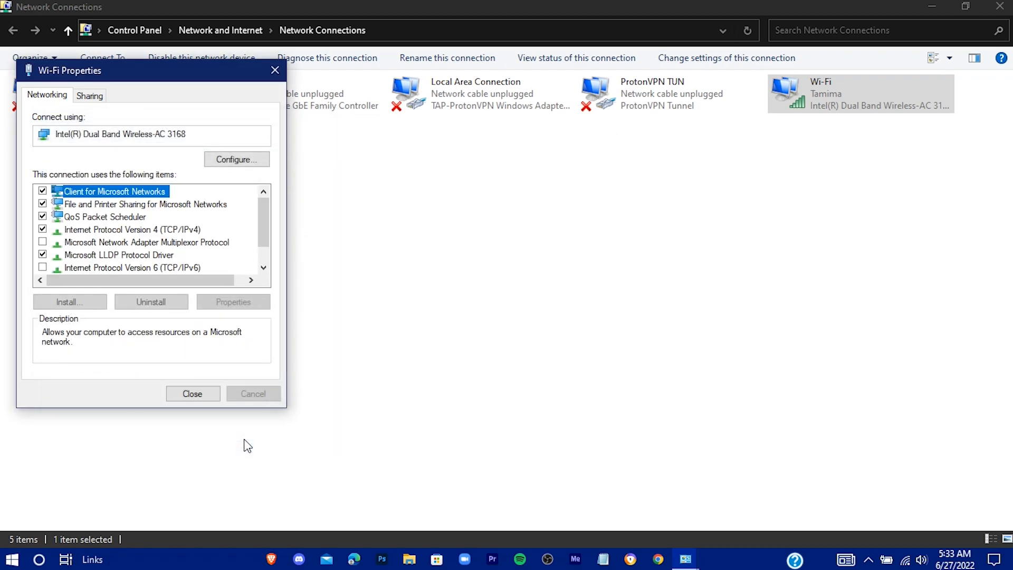
- In an administrator Command Prompt, enter ipconfig /flushdns
left_click(192, 394)
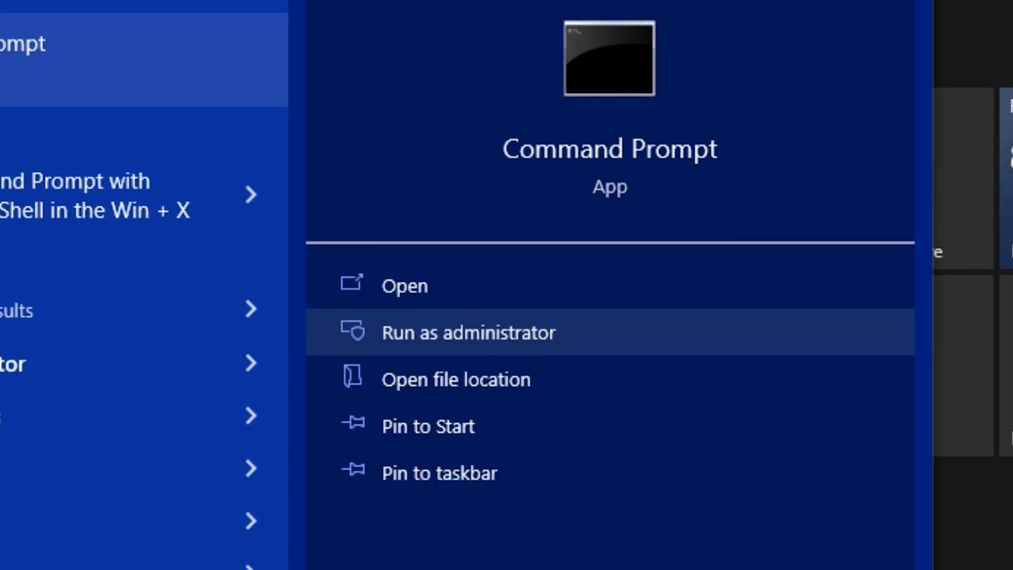
left_click(469, 332)
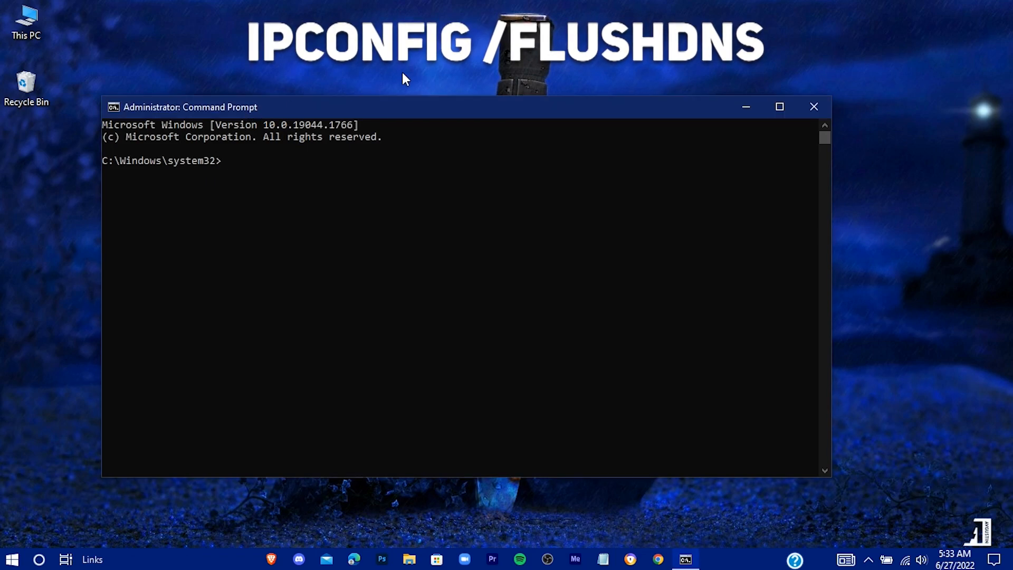
type("ipc")
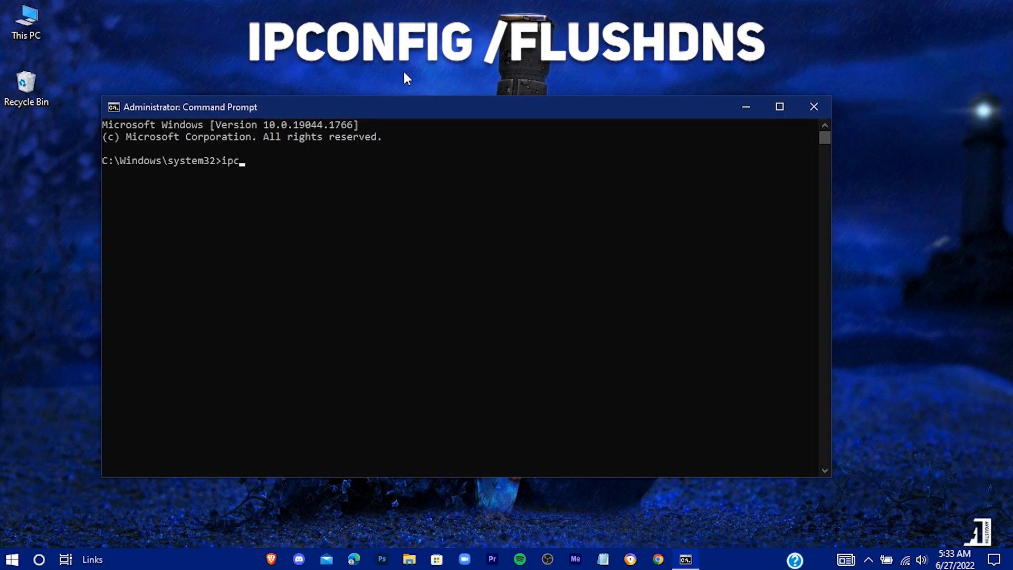
type("onfig")
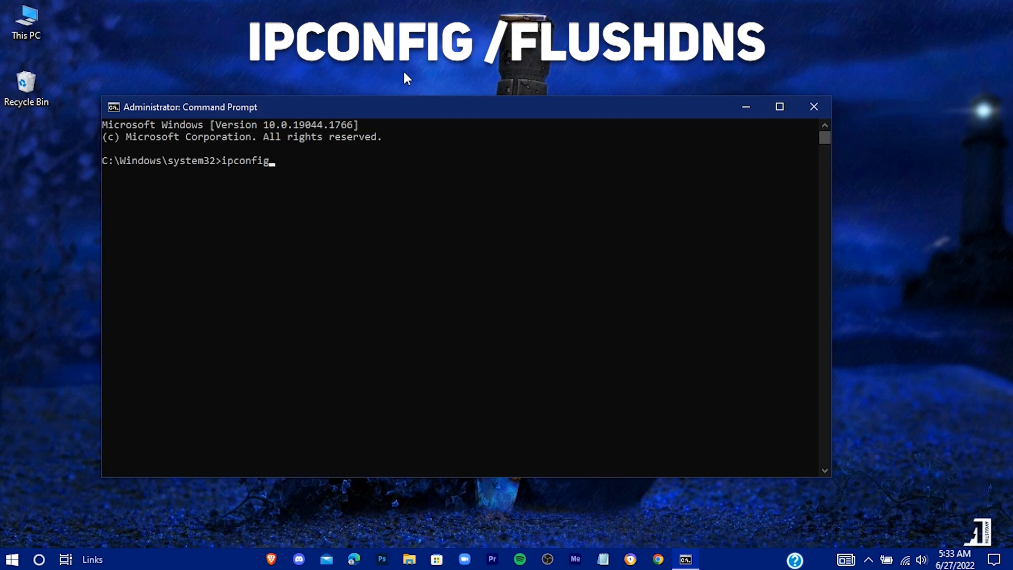
type("/flushd")
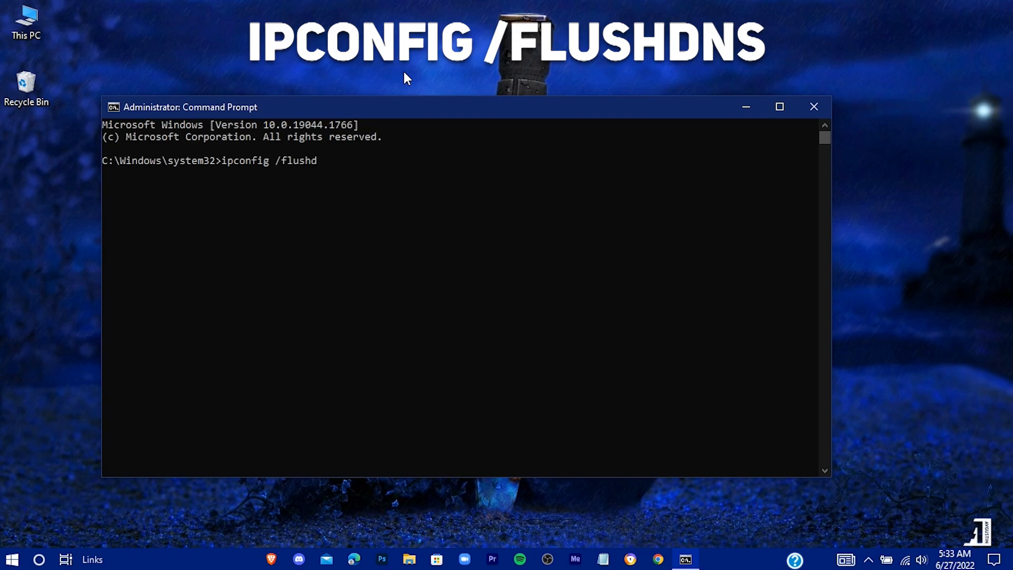
type("ns")
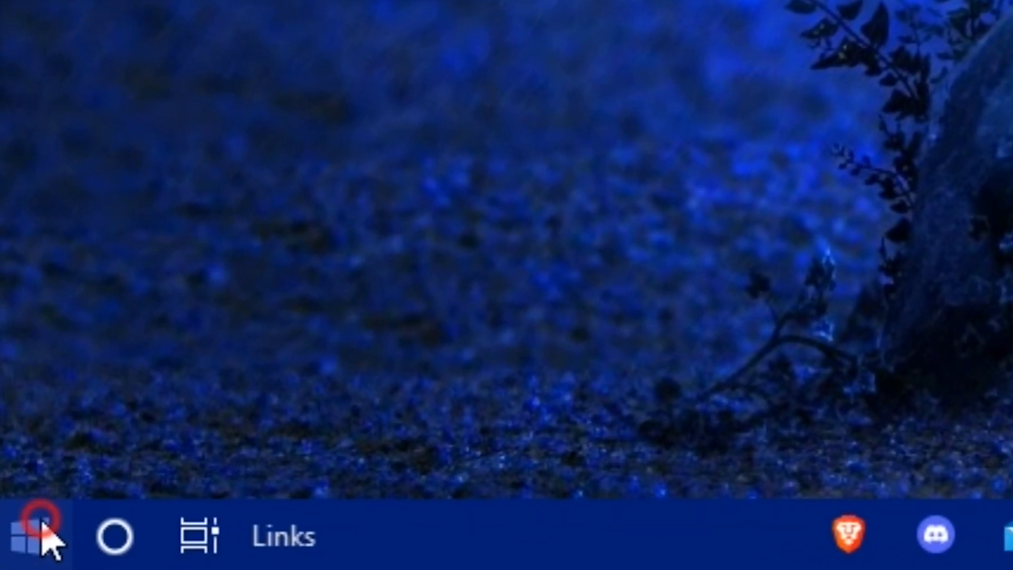
- Reach Delivery Optimization's advanced options with peer downloads off
left_click(22, 536)
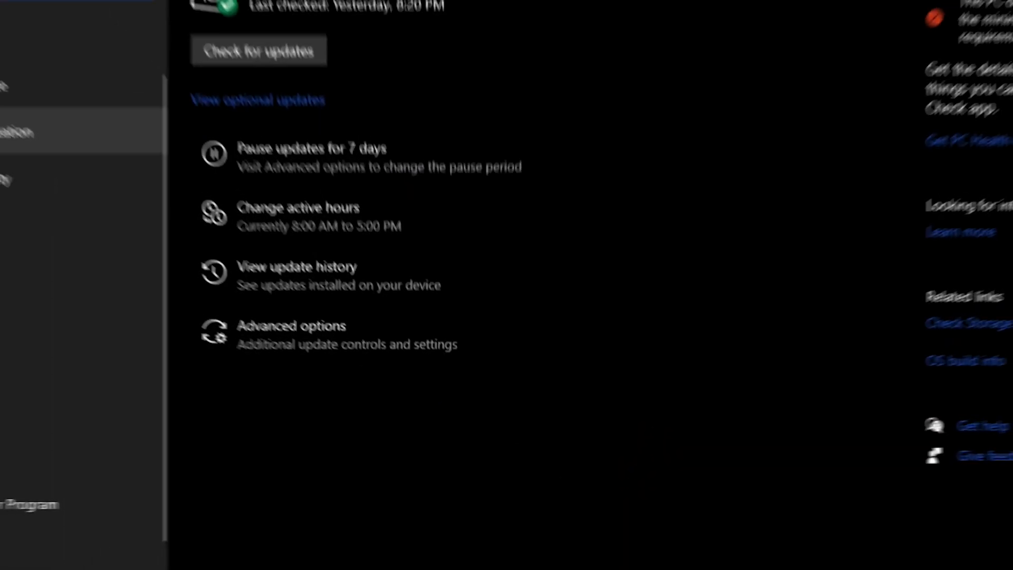
left_click(82, 201)
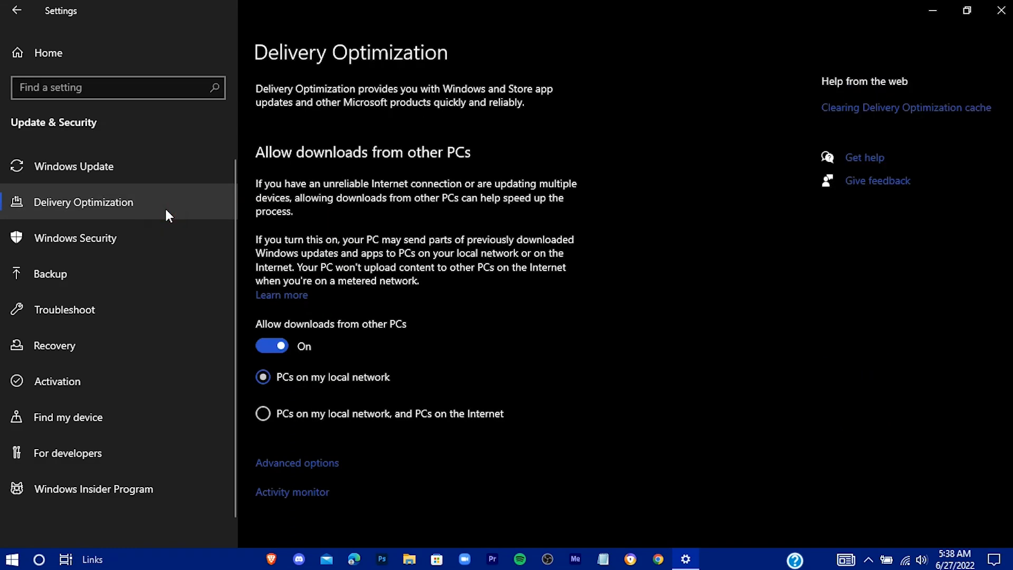
left_click(271, 346)
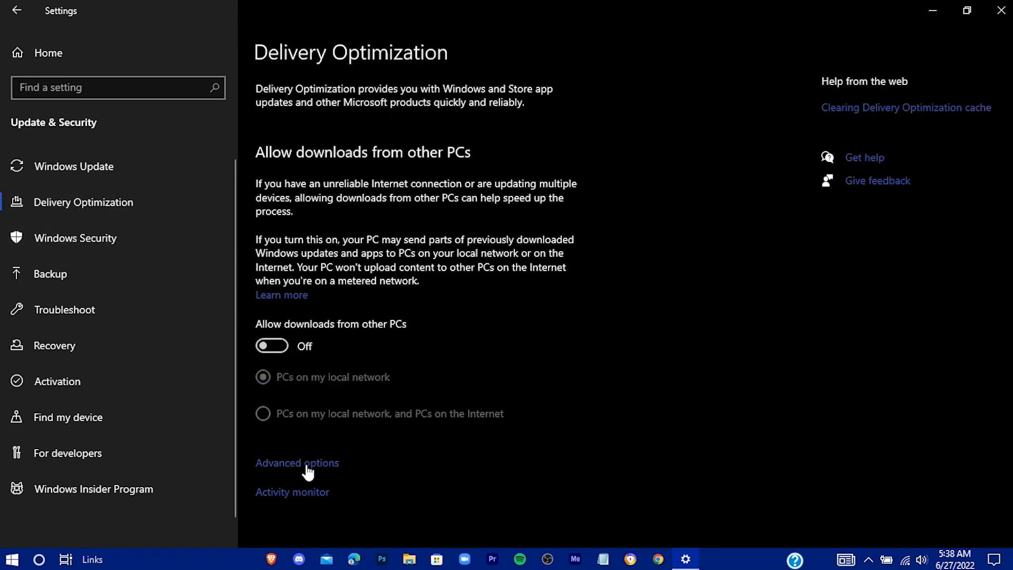
left_click(297, 462)
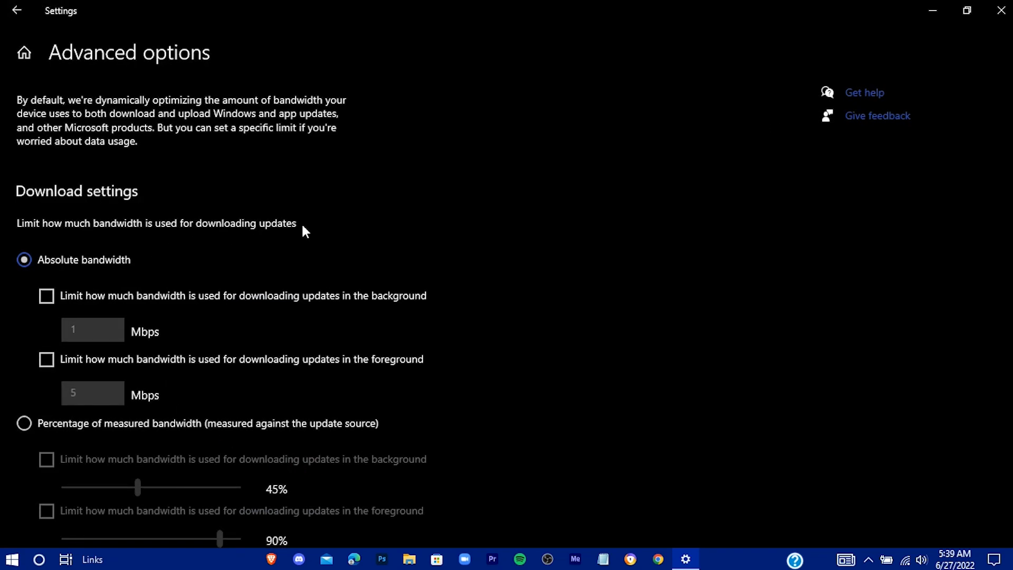
- Limit update downloads and uploads to 5% of bandwidth with a 5 GB monthly upload cap
scroll("down", 3)
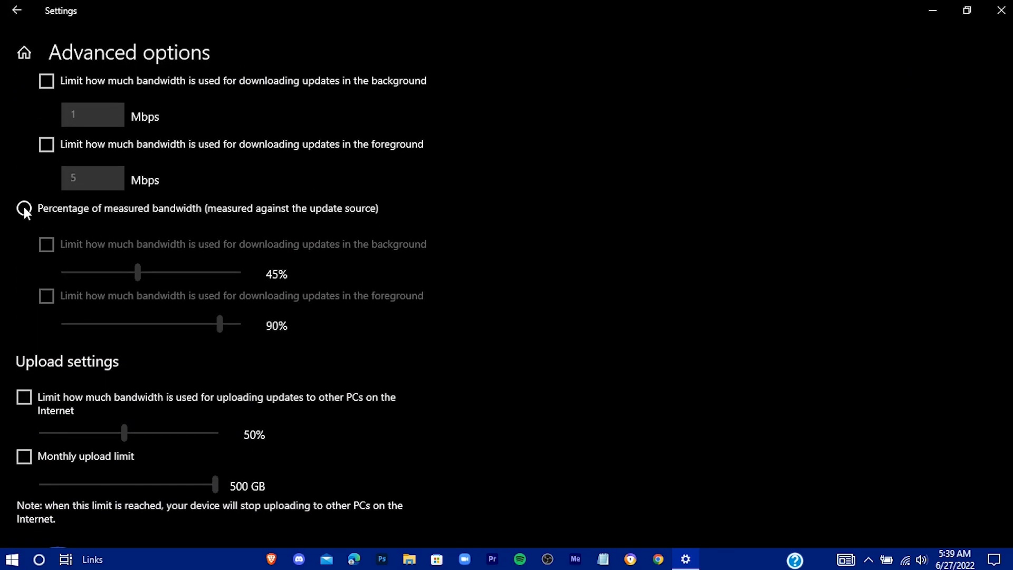
left_click(25, 208)
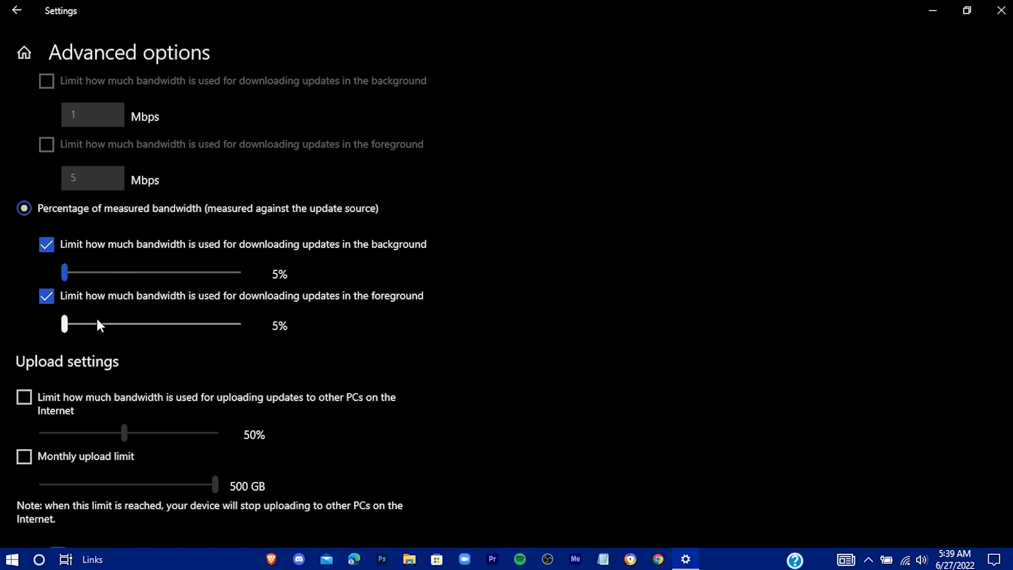
left_click(25, 397)
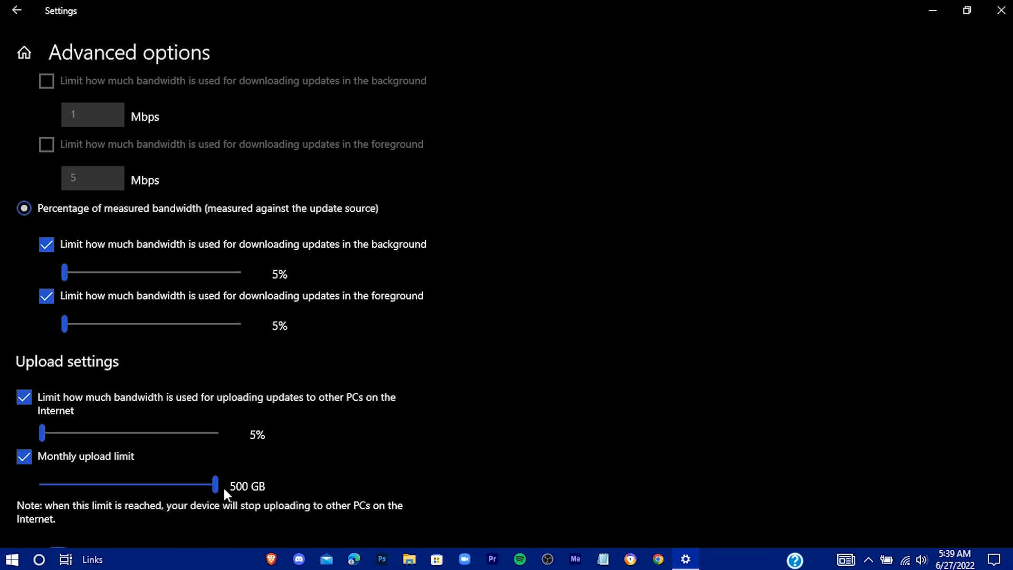
left_click_drag(215, 485, 43, 485)
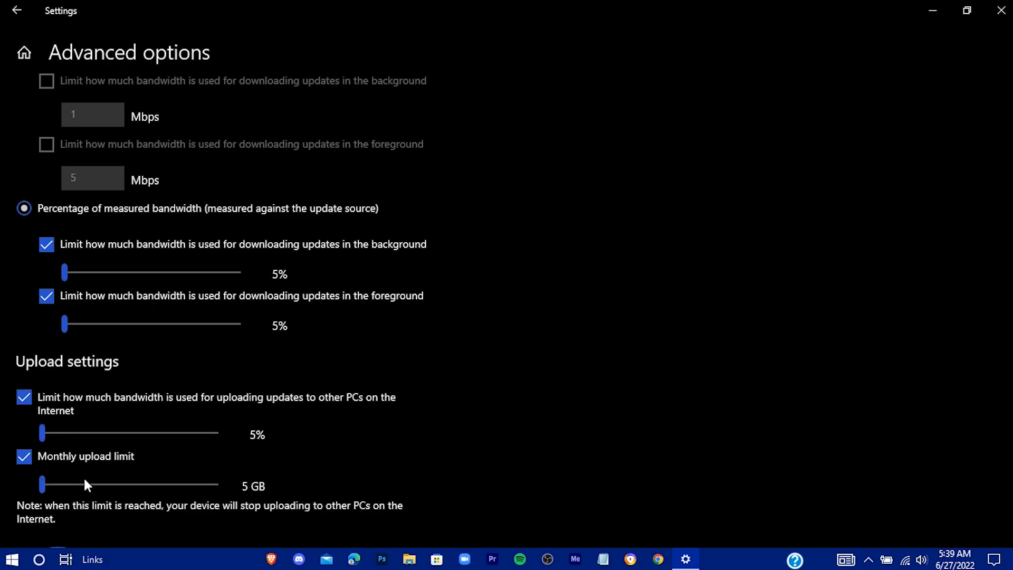
scroll("down", 3)
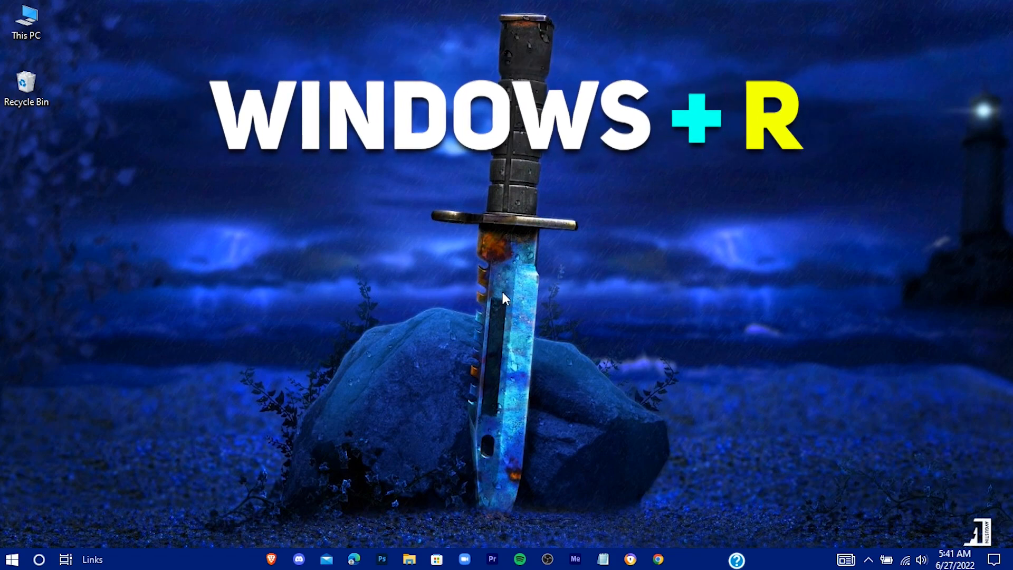
- Run gpedit.msc and expand Computer Configuration's Administrative Templates
key("Win+r")
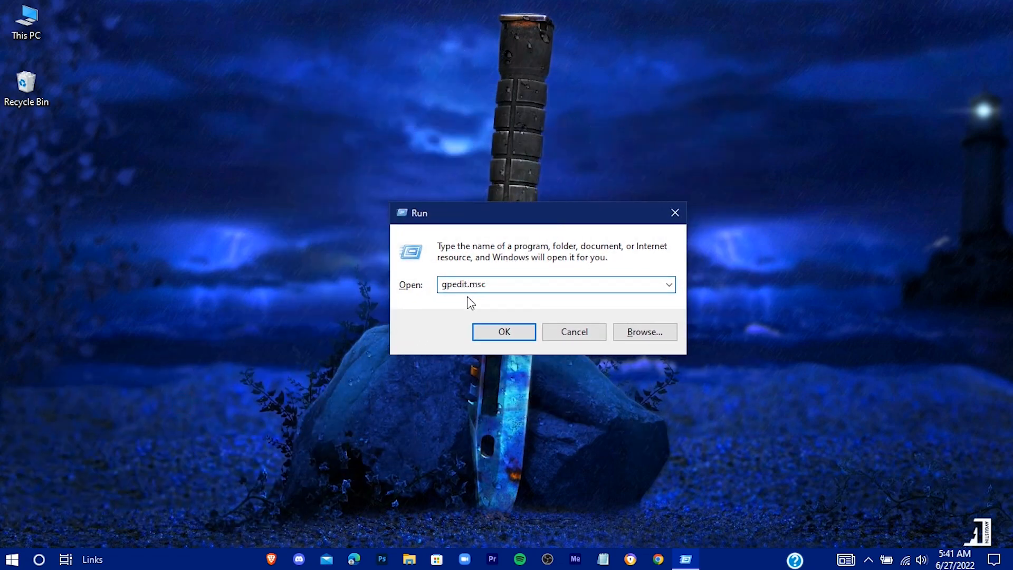
left_click(504, 332)
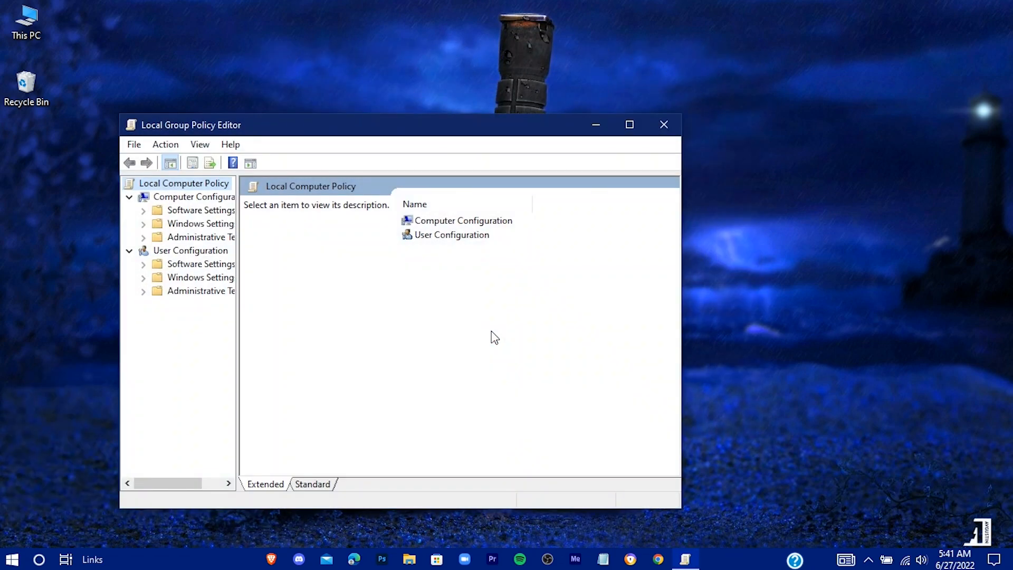
left_click(629, 125)
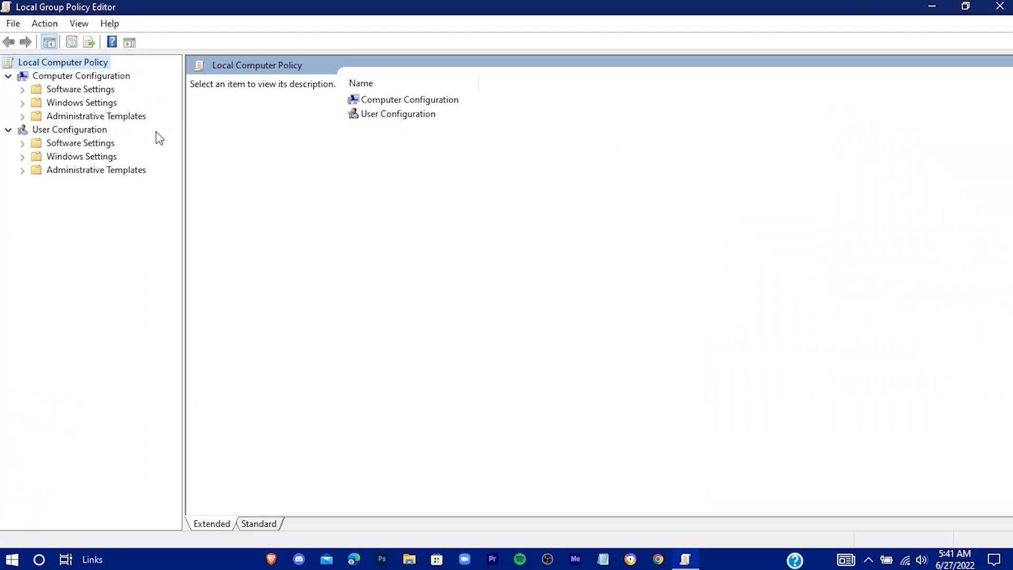
left_click(96, 116)
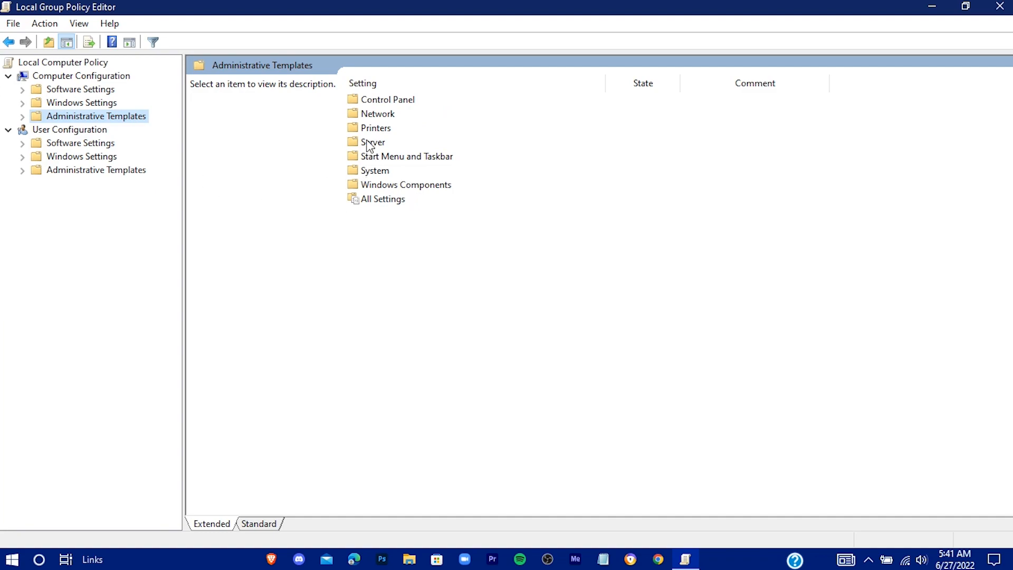
- Under Network > QoS Packet Scheduler, set Limit reservable bandwidth to Disabled
left_click(378, 114)
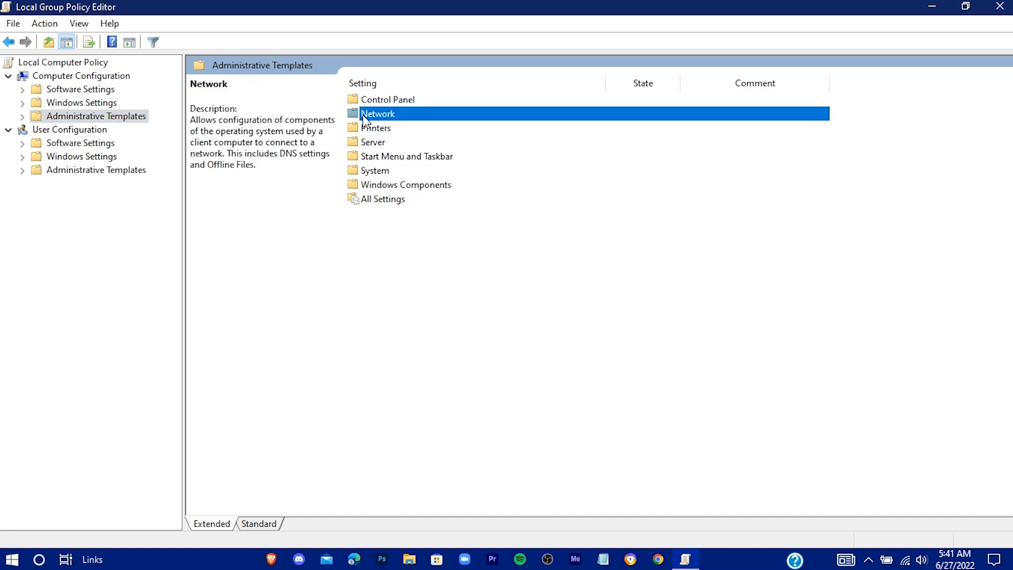
double_click(377, 114)
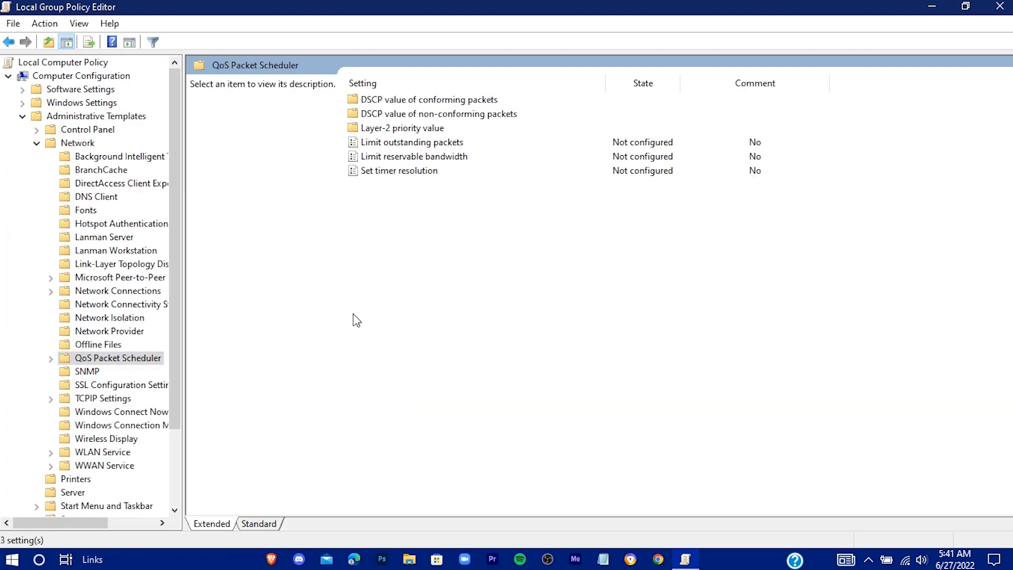
left_click(414, 156)
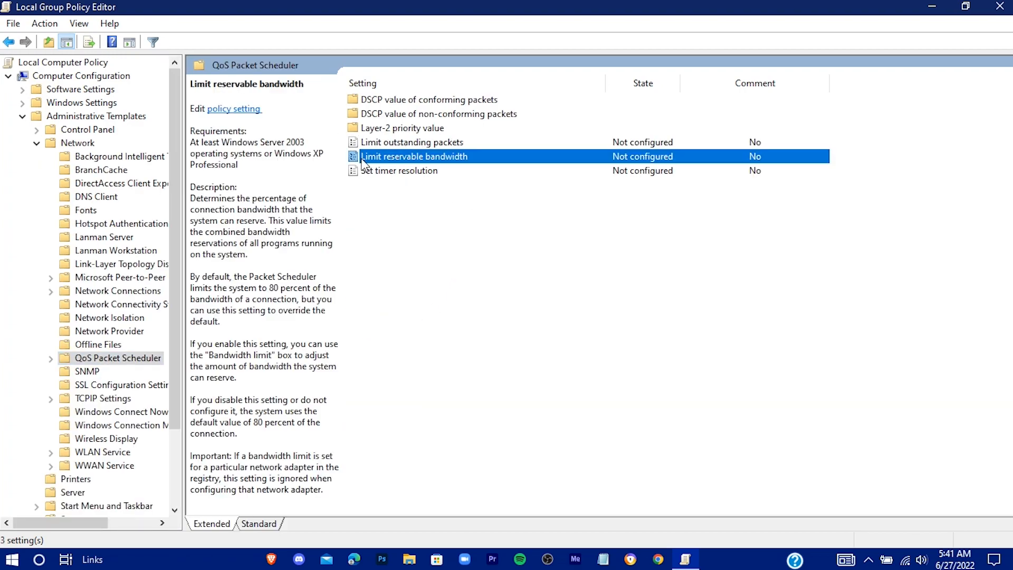
double_click(414, 156)
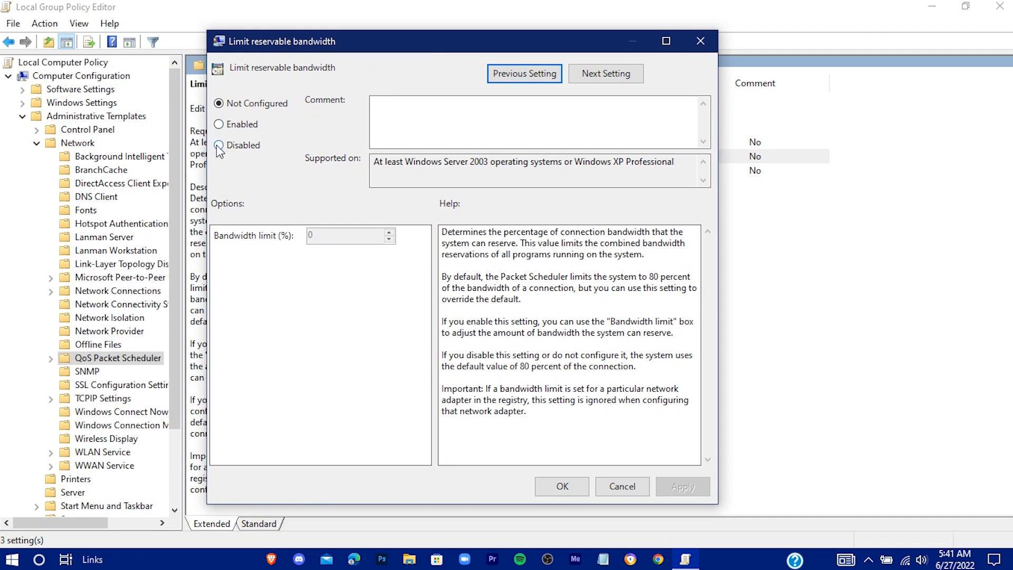
left_click(219, 145)
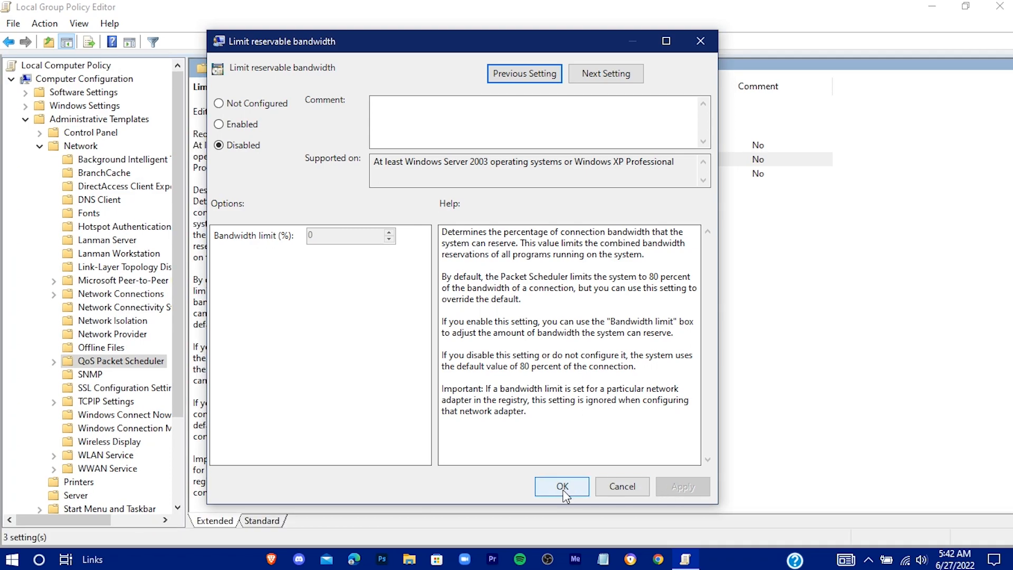
left_click(561, 485)
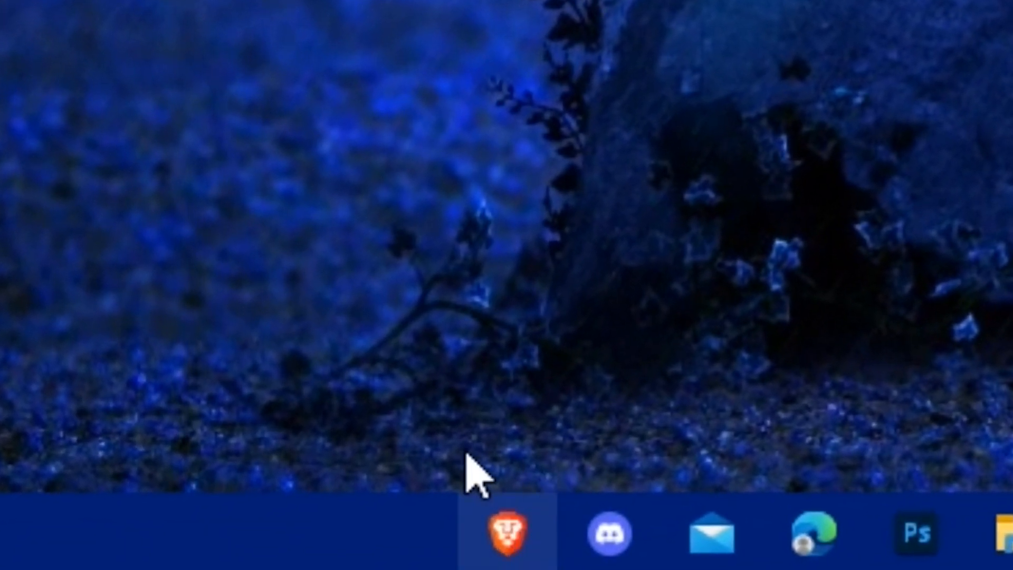
- Download Lower Ping.bat from Google Drive despite the warning and save it to the desktop
left_click(507, 534)
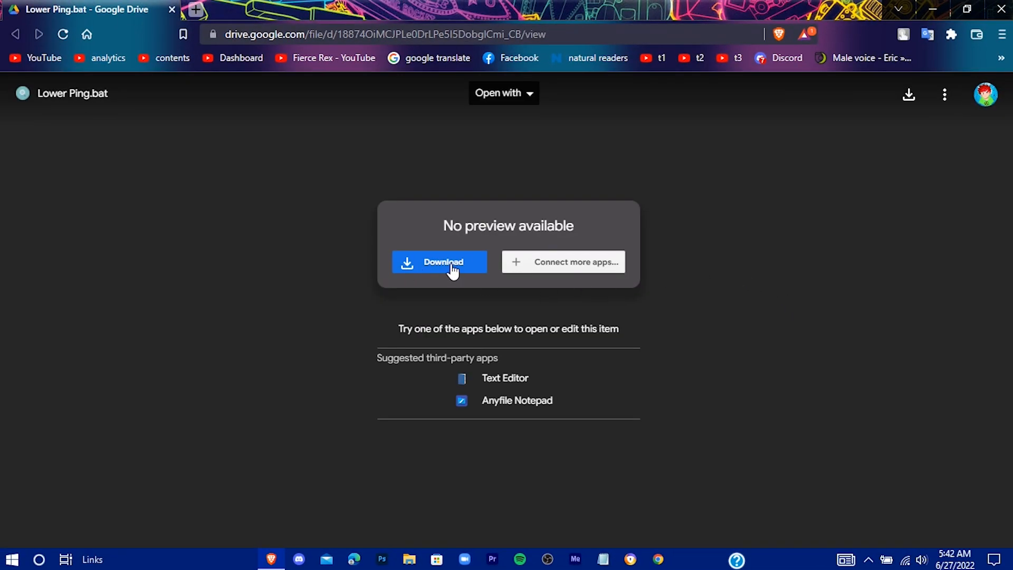
left_click(439, 262)
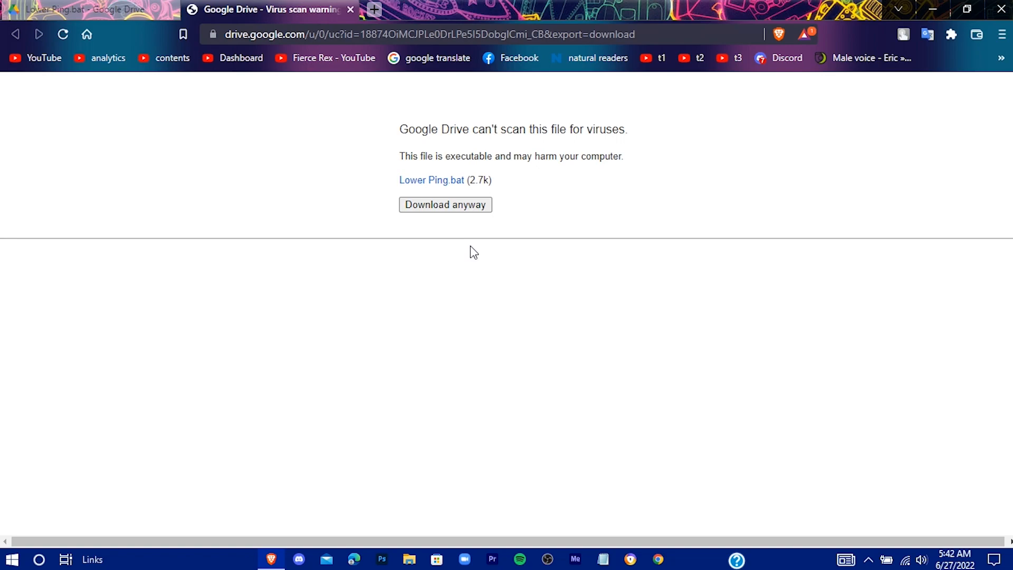
left_click(445, 205)
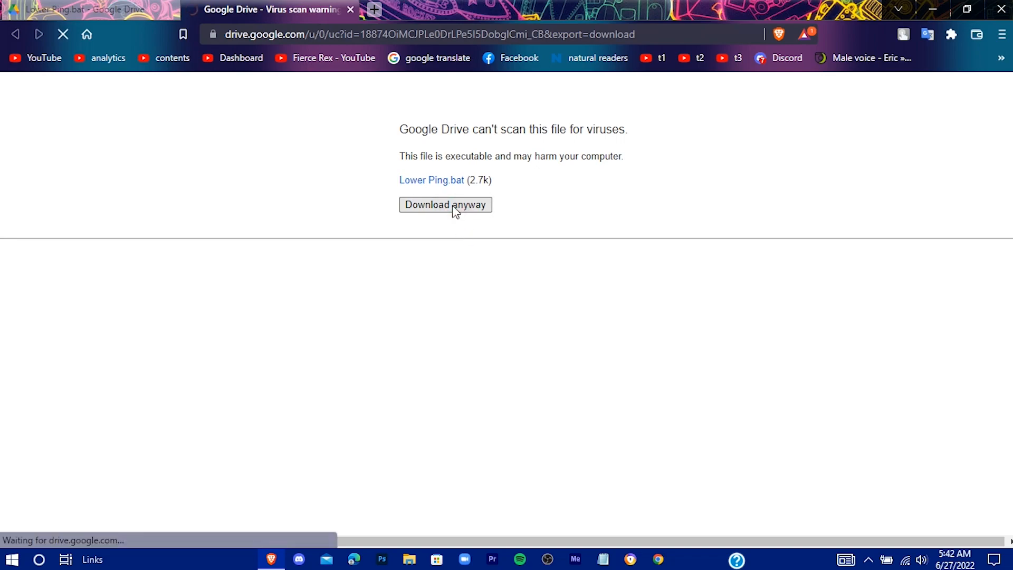
left_click(446, 203)
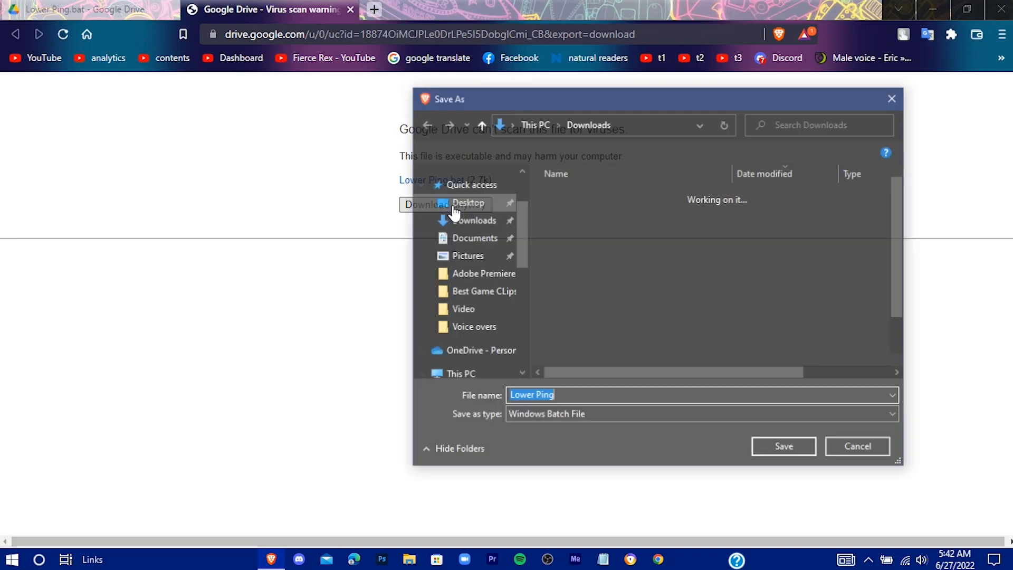
left_click(468, 203)
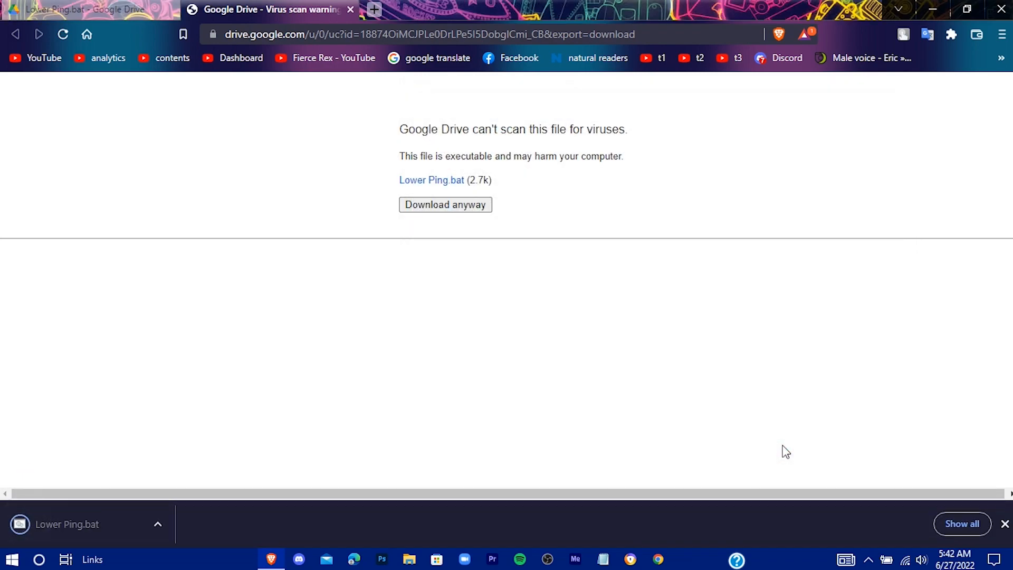
left_click(1004, 10)
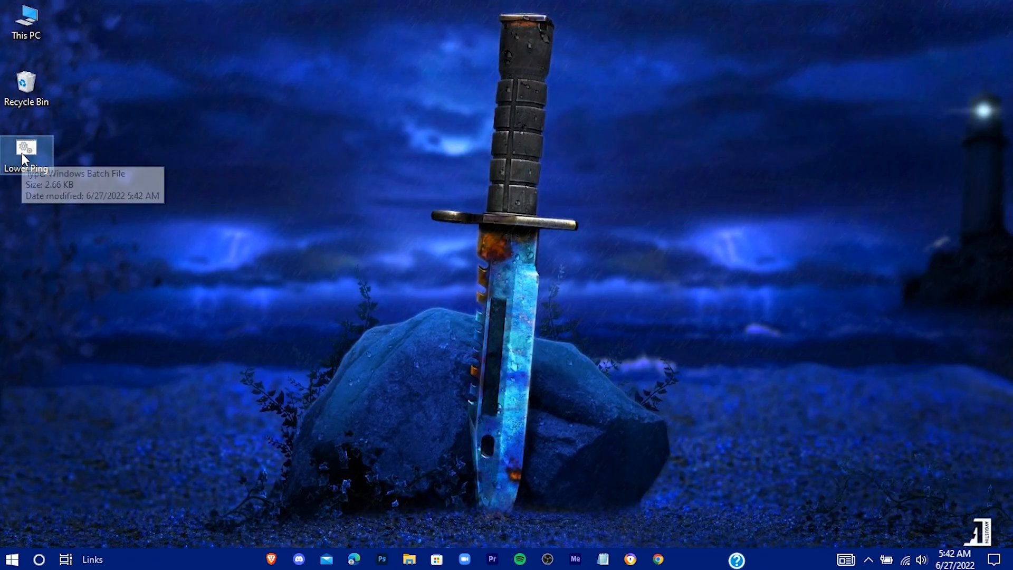
- Run Lower Ping.bat from the desktop as administrator
right_click(25, 149)
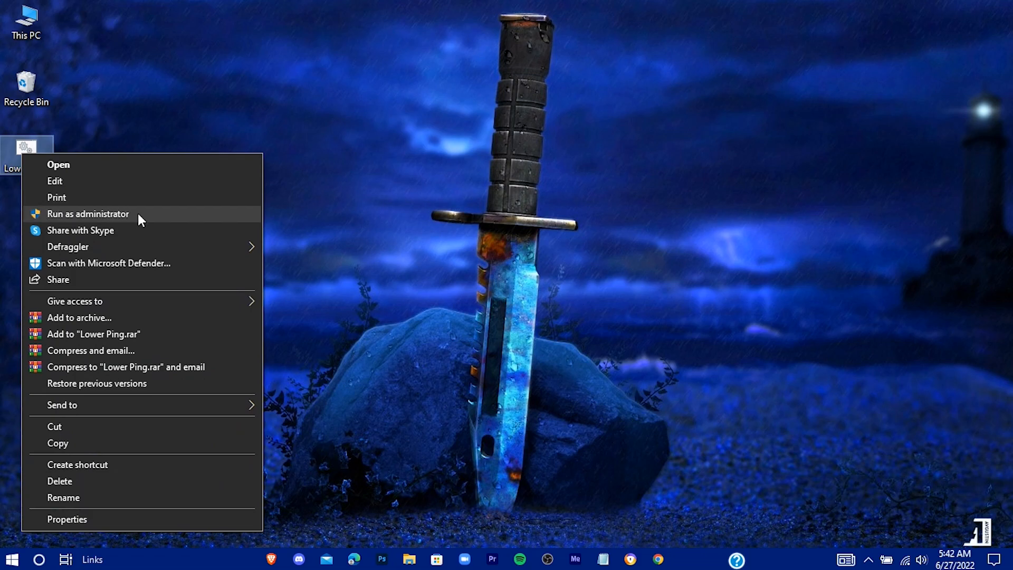
left_click(88, 215)
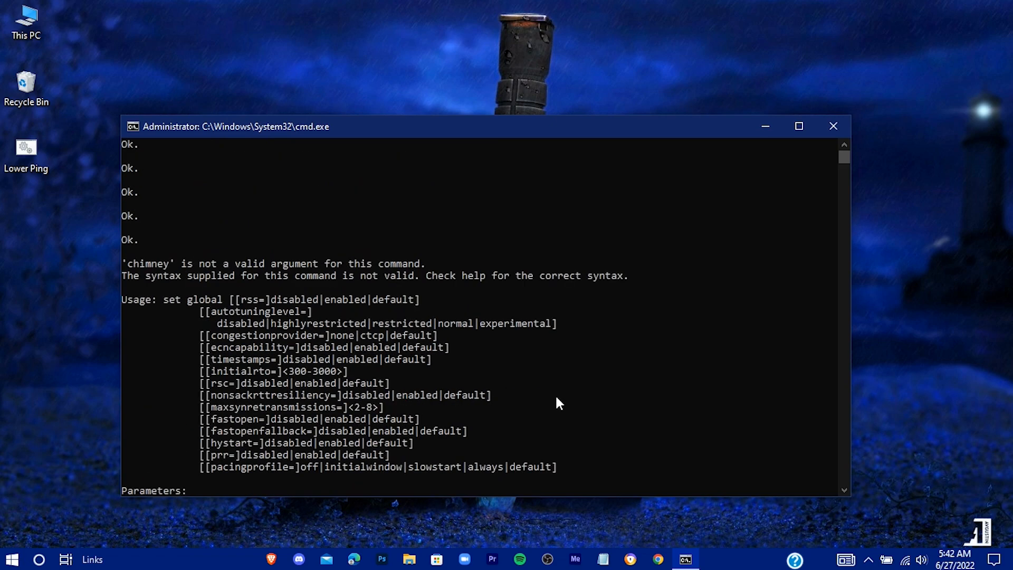
mouse_move(715, 285)
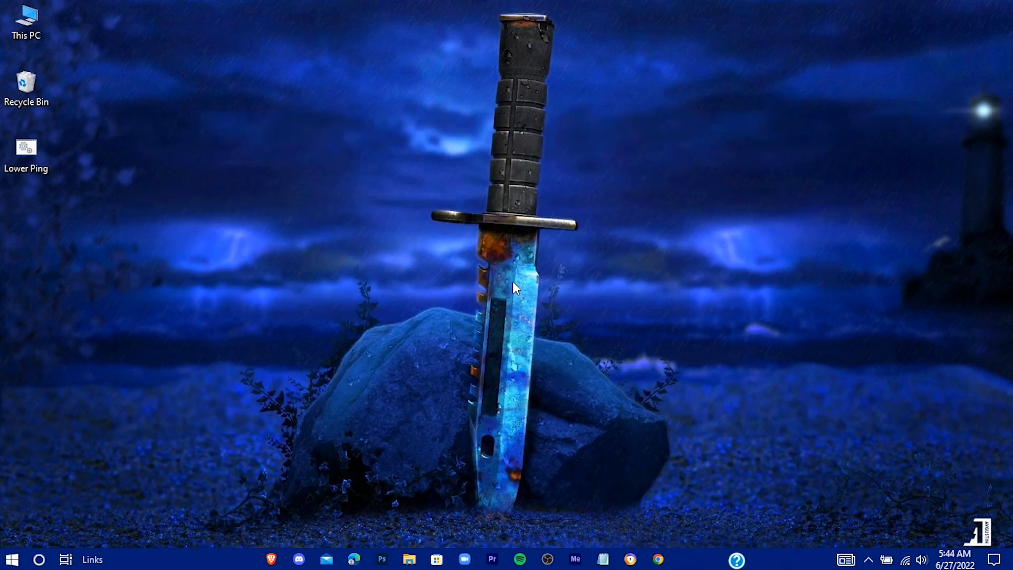
- Search 'fire' to launch the advanced firewall console and show Inbound Rules
left_click(12, 559)
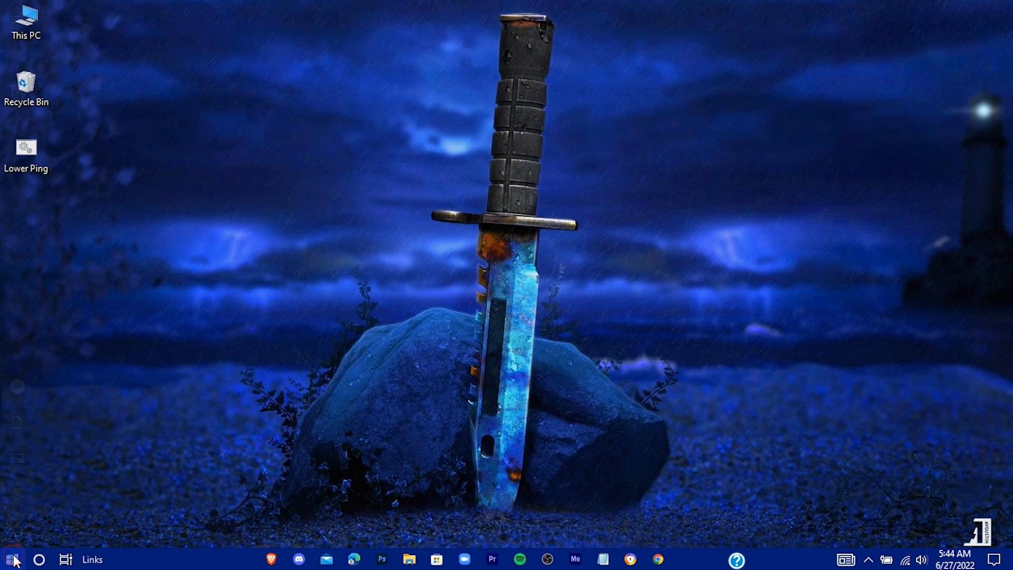
type("fire")
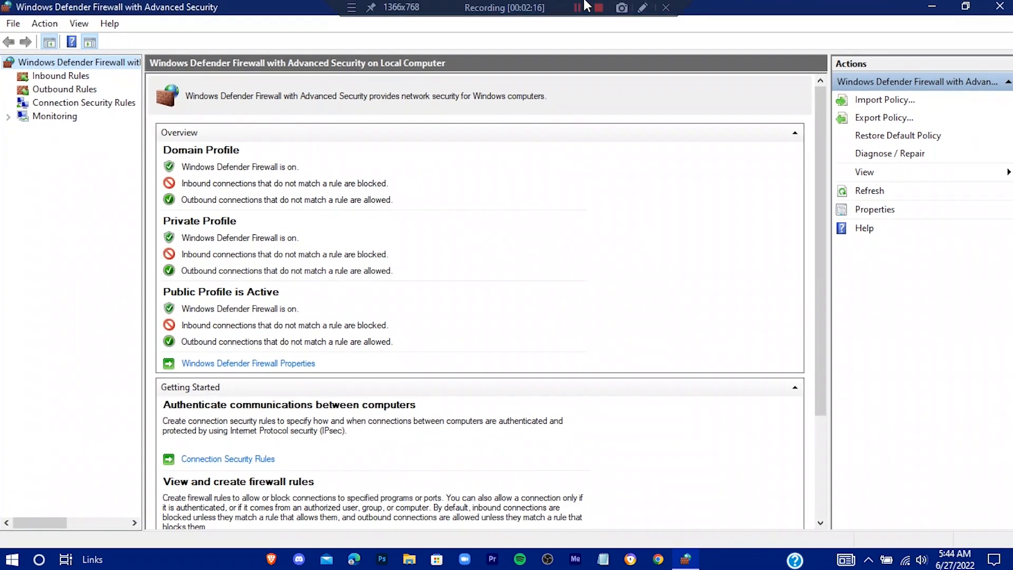
left_click(61, 76)
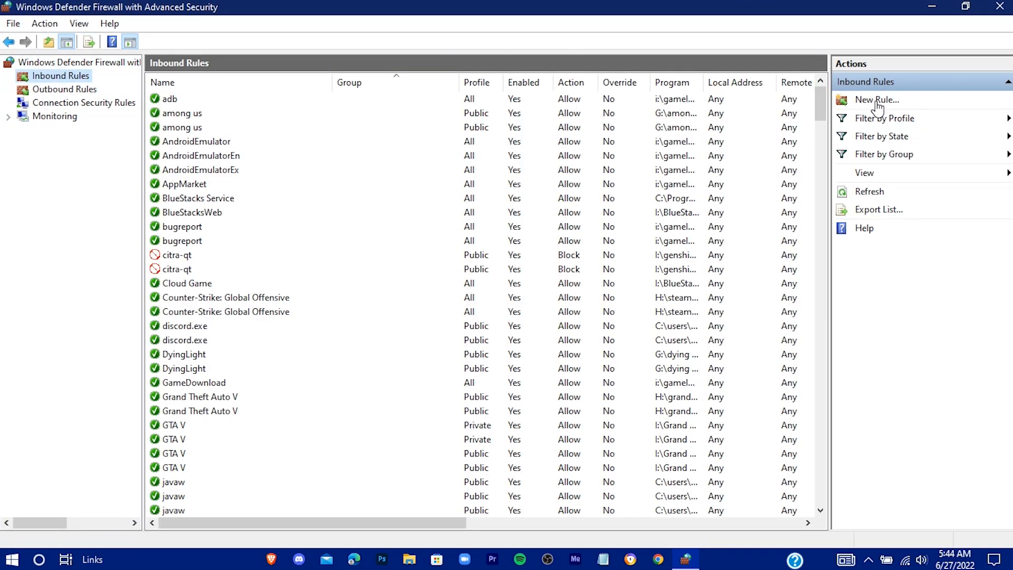
left_click(876, 100)
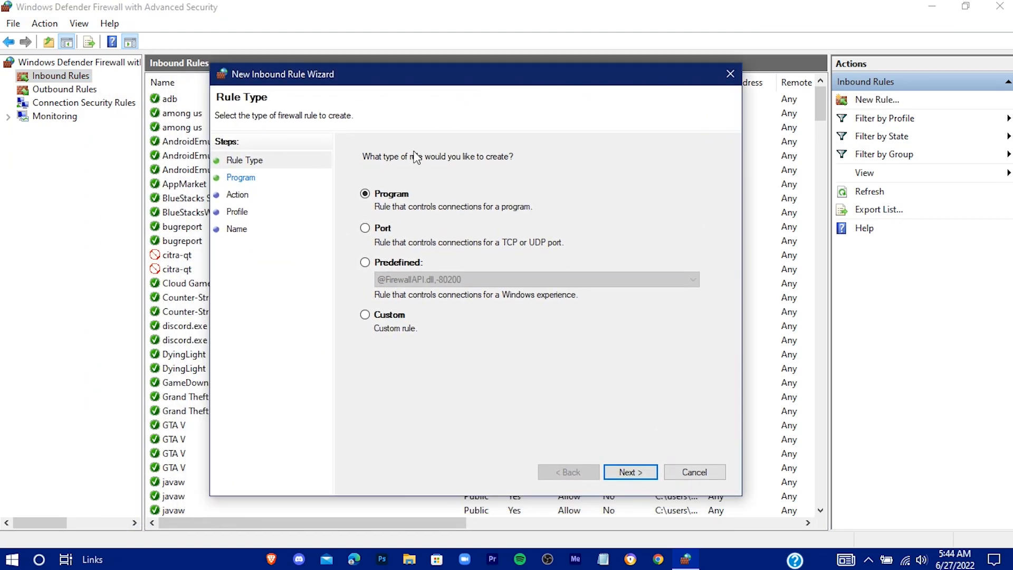
mouse_move(468, 261)
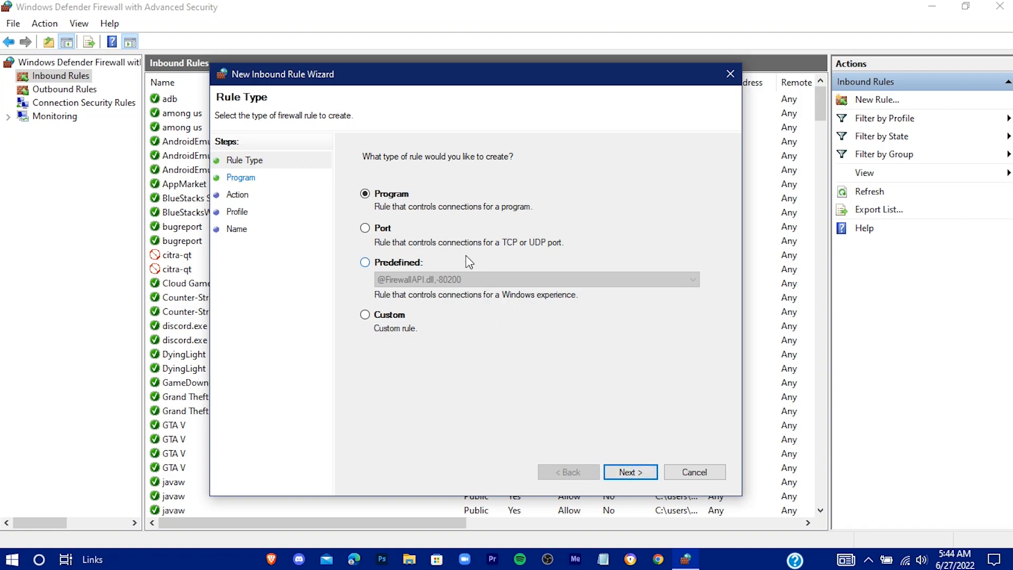
left_click(366, 228)
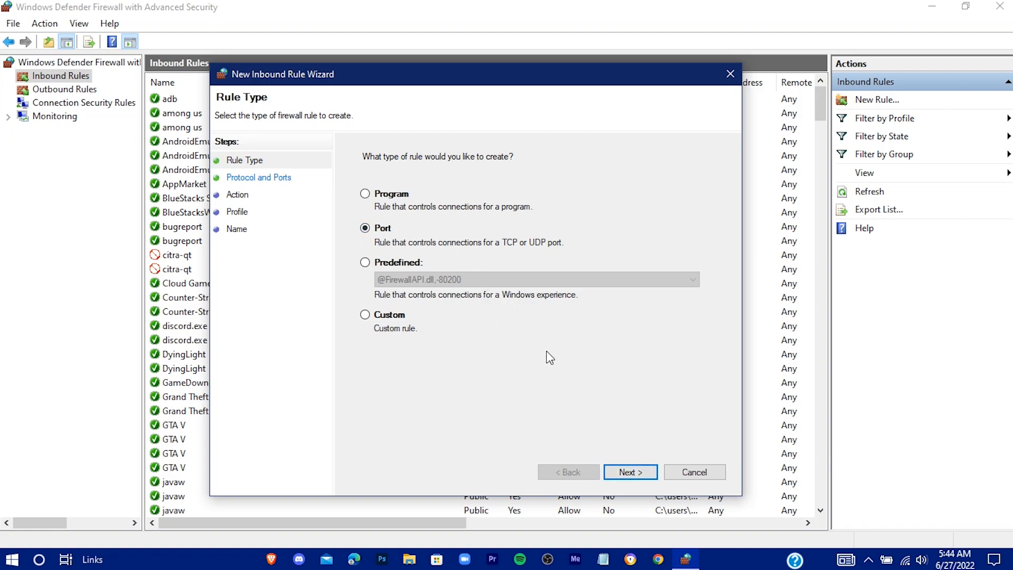
left_click(629, 471)
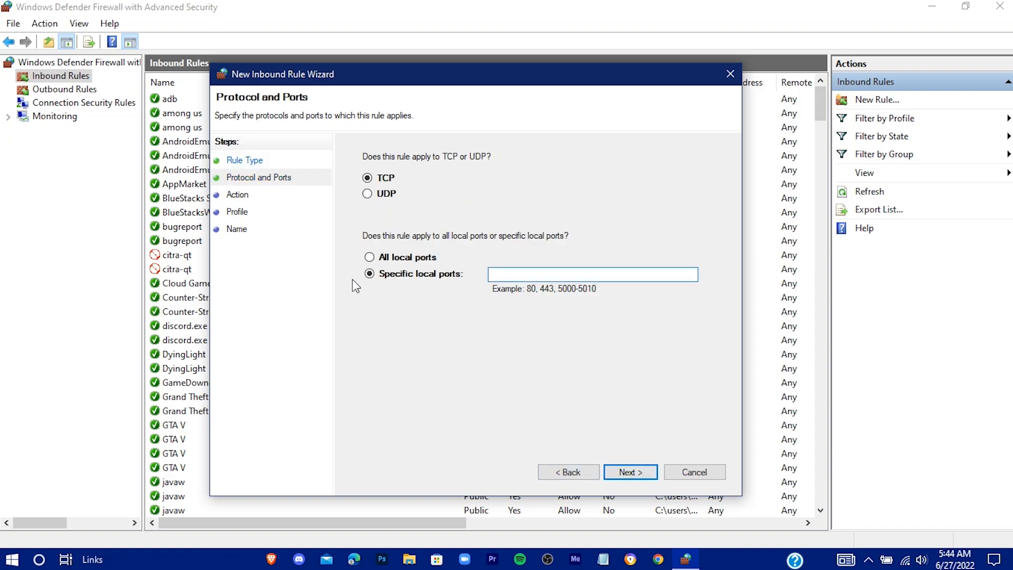
left_click(367, 193)
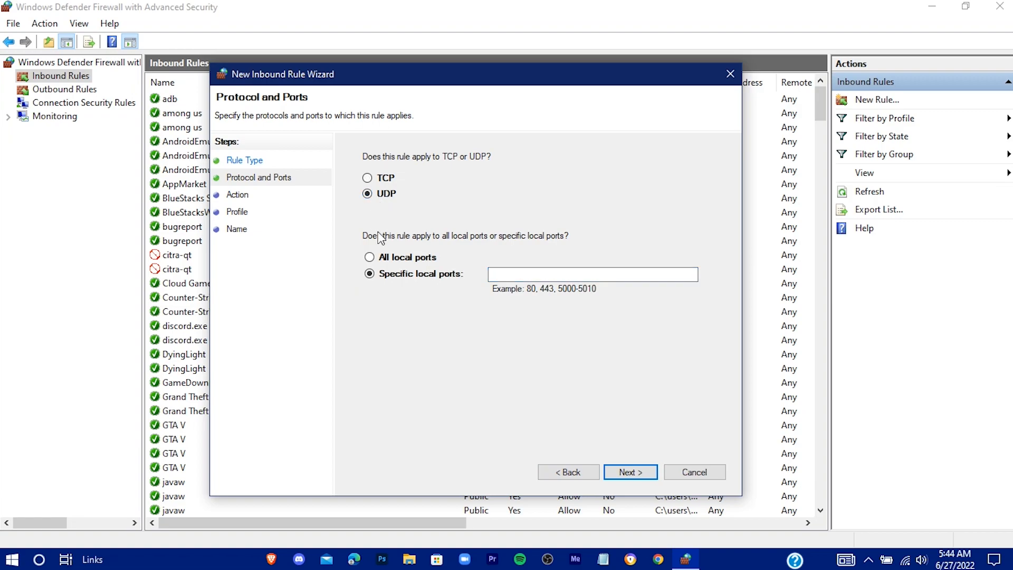
left_click(592, 275)
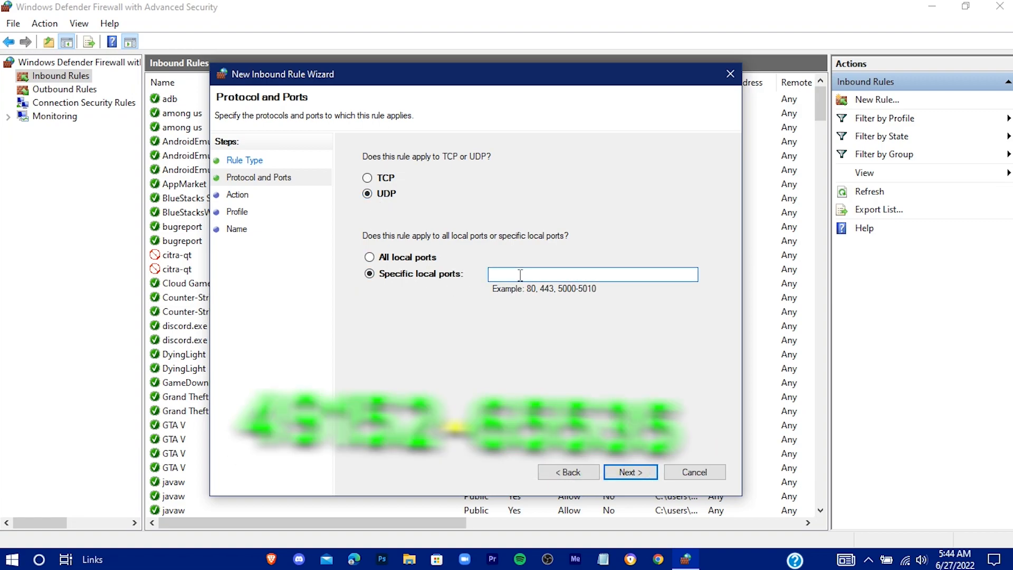
type("49152-65535")
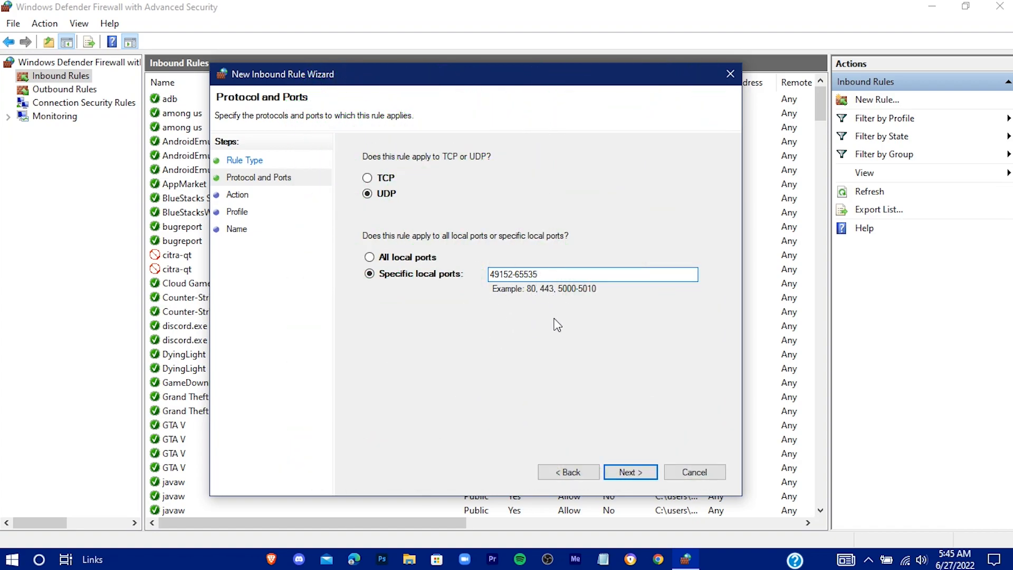
left_click(629, 472)
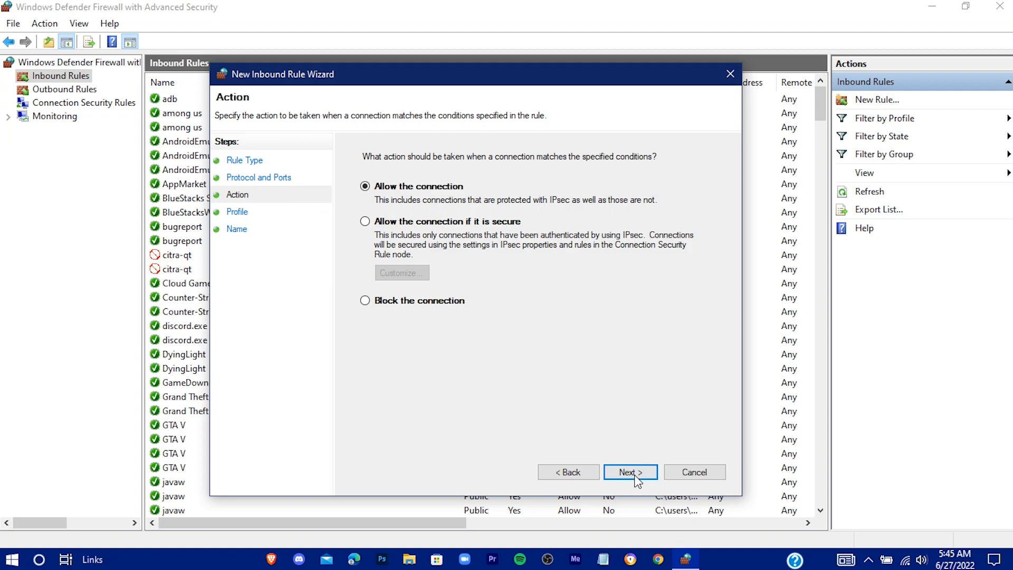
- Allow the connection on all profiles and finish the rule named 'ping resolver'
left_click(629, 472)
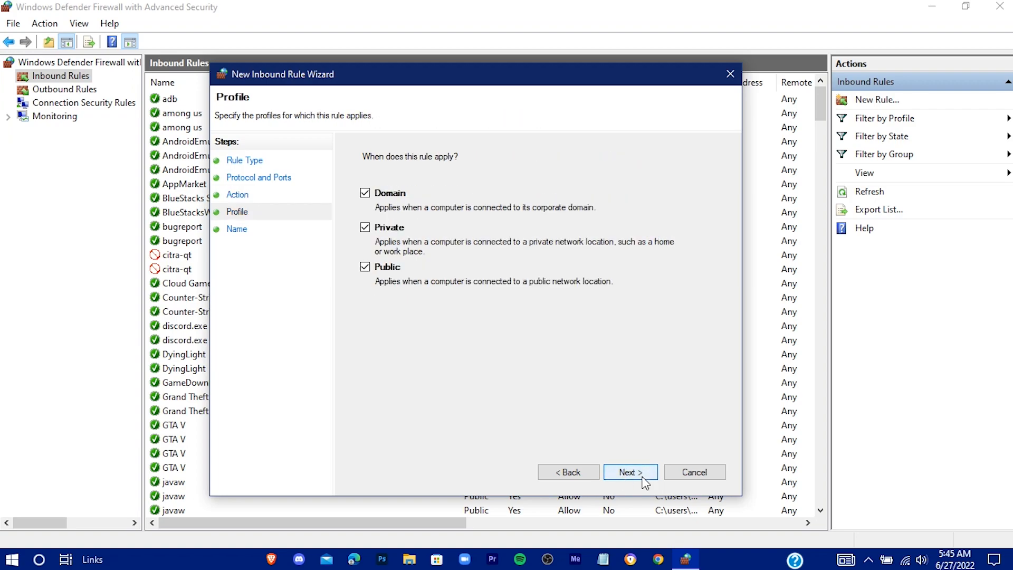
left_click(629, 472)
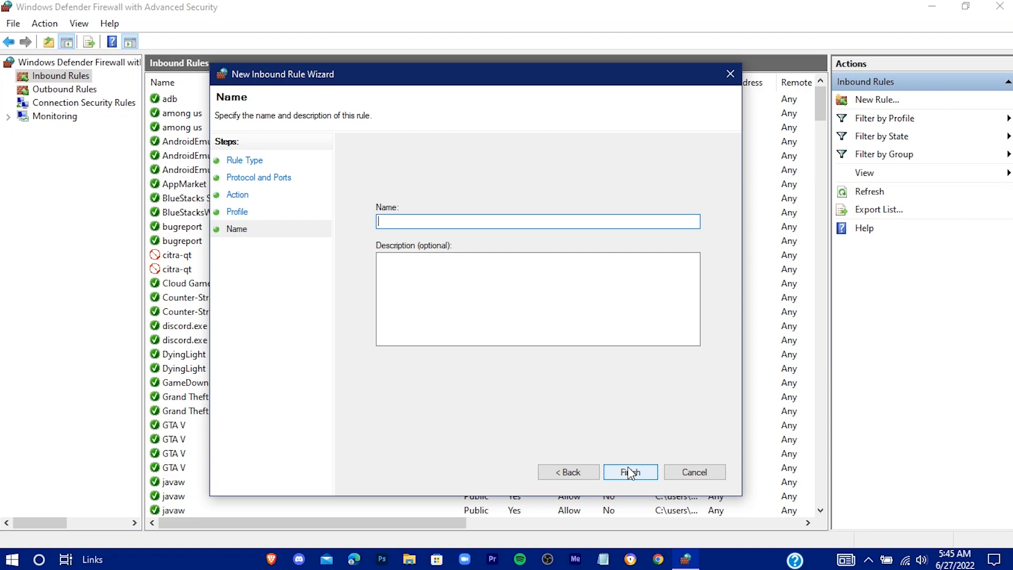
type("ping resolver")
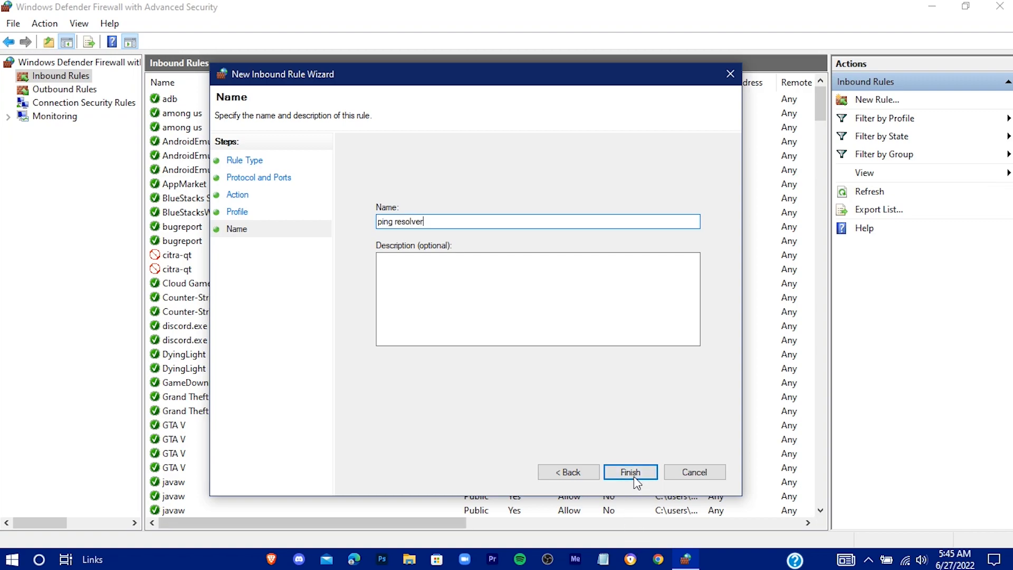
left_click(630, 472)
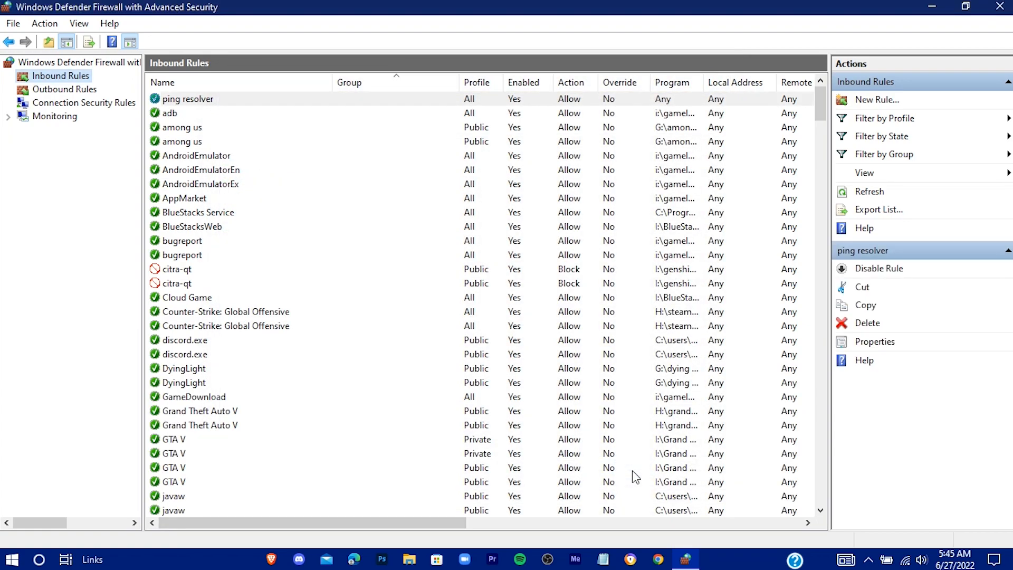
left_click(188, 98)
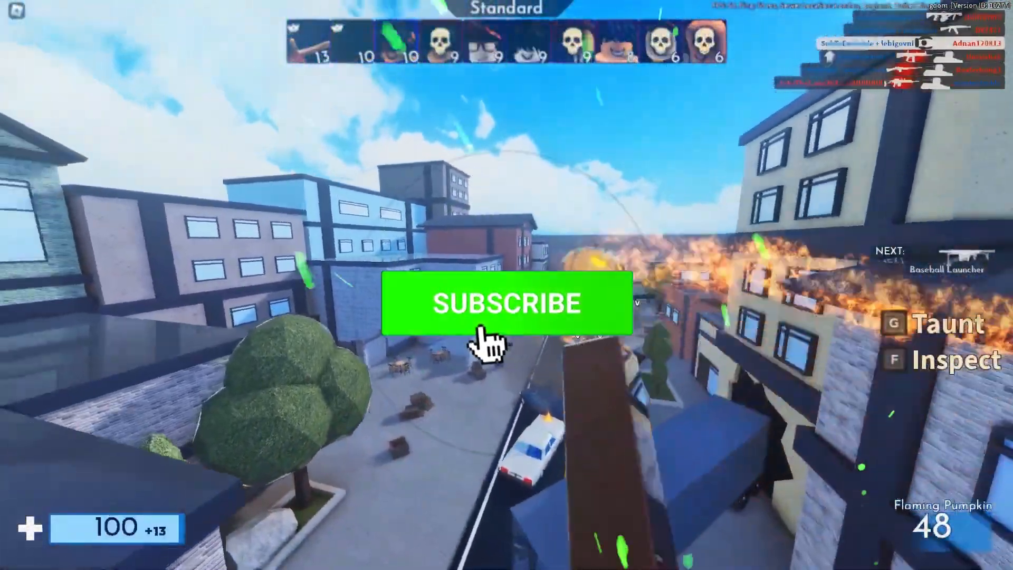
left_click(507, 303)
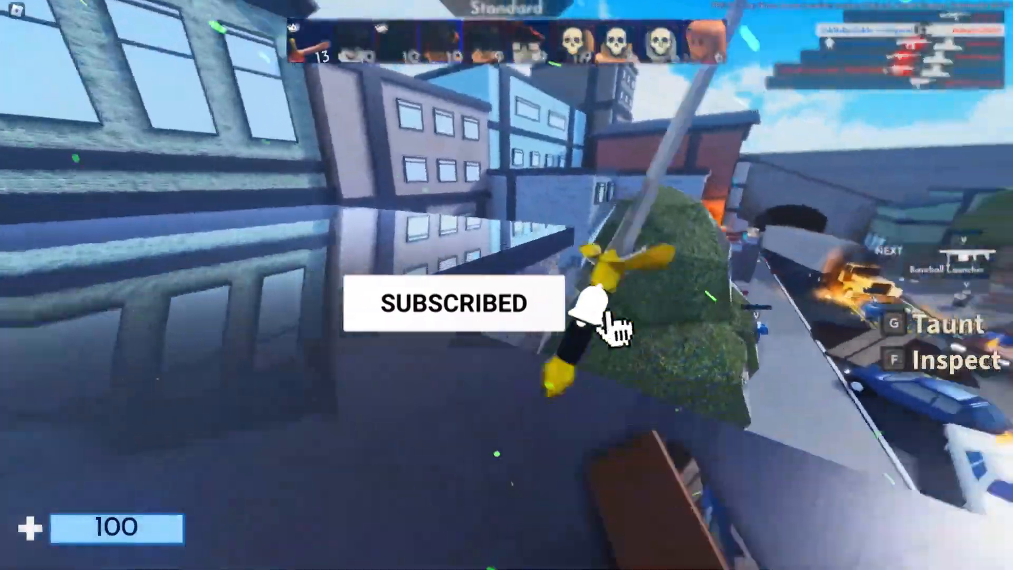